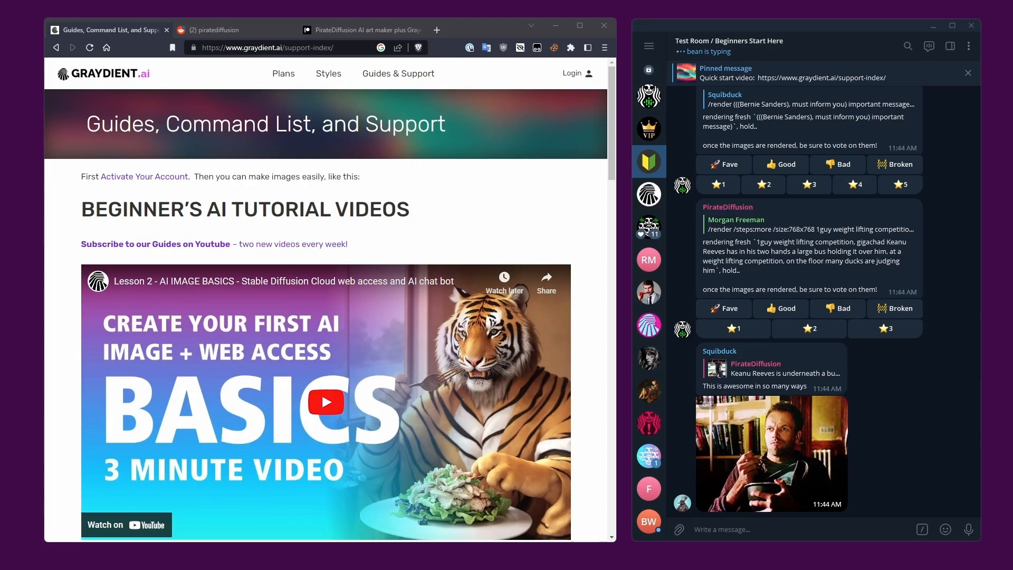
Scroll the support index to Telegram Bot Commands and open the Facelift / AI Upscale FAQ.
{"action": "scroll", "scroll_direction": "down", "scroll_amount": 3}
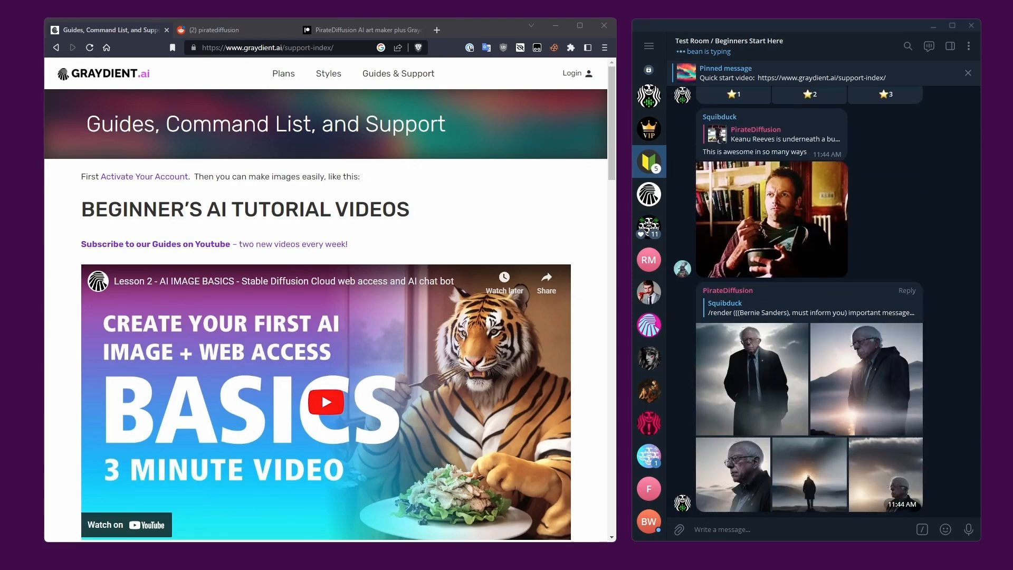
{"action": "scroll", "scroll_direction": "down", "scroll_amount": 3}
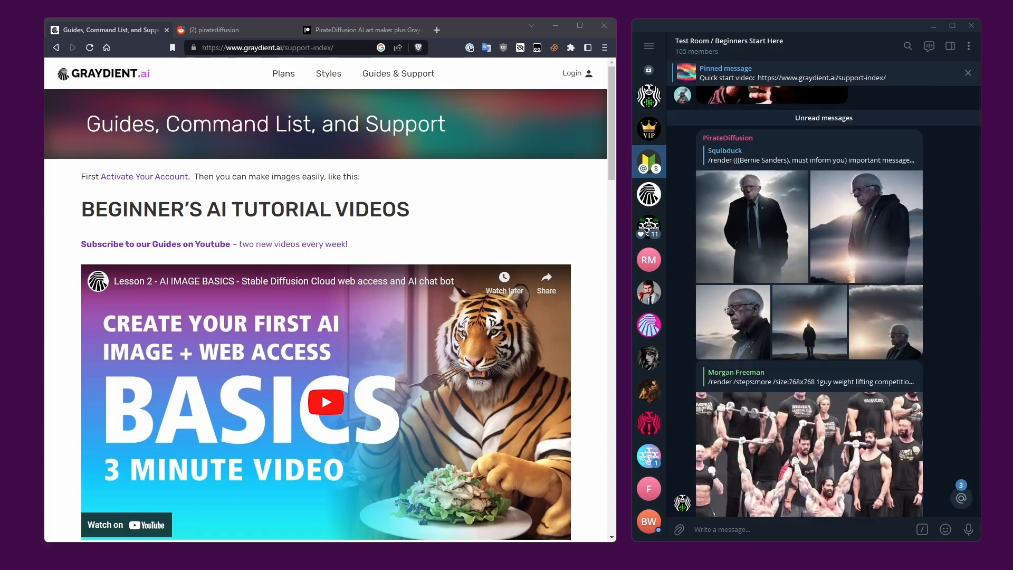
{"action": "scroll", "scroll_direction": "up", "scroll_amount": 3}
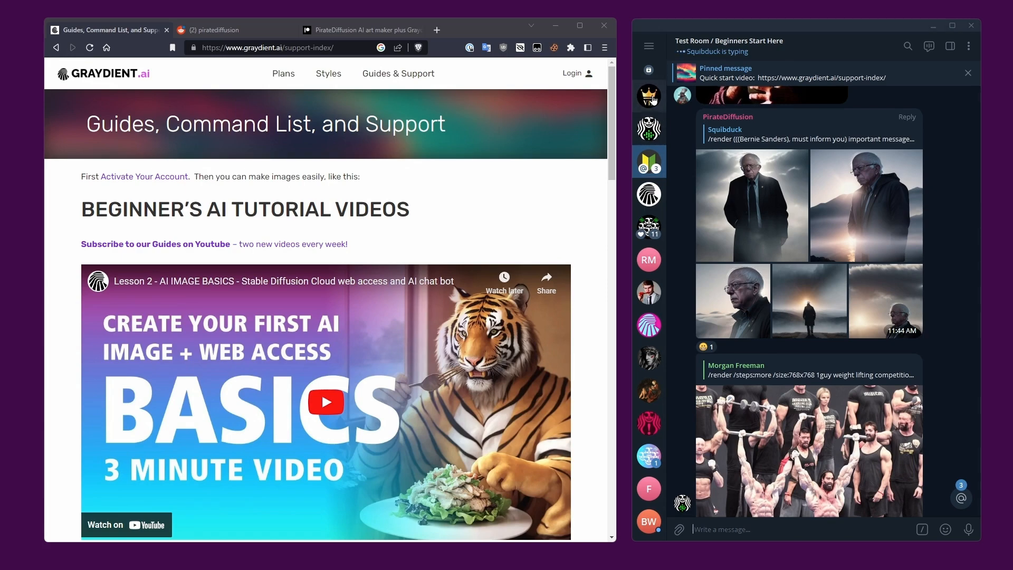
{"action": "scroll", "scroll_direction": "down", "scroll_amount": 3}
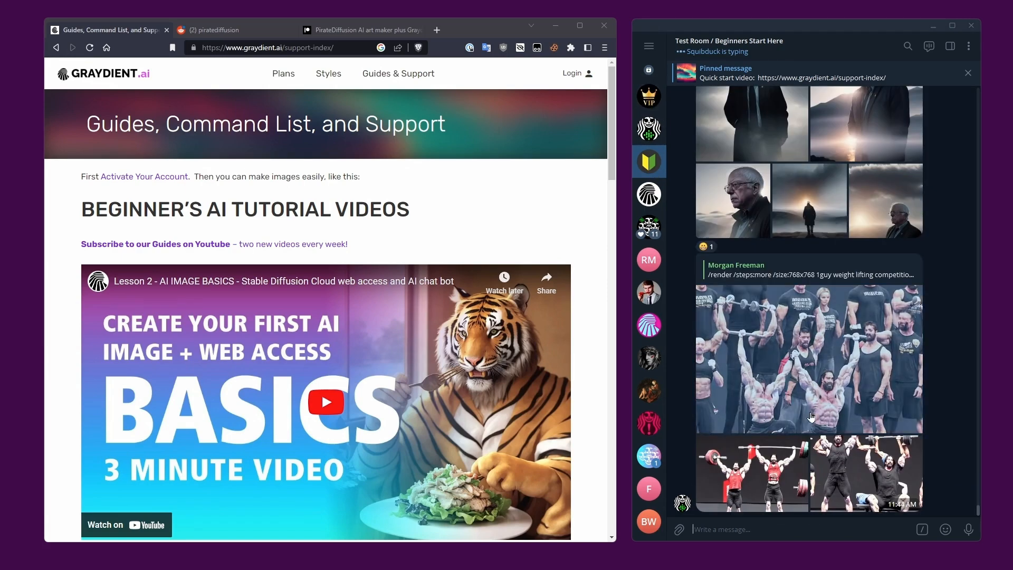
{"action": "scroll", "scroll_direction": "down", "scroll_amount": 3}
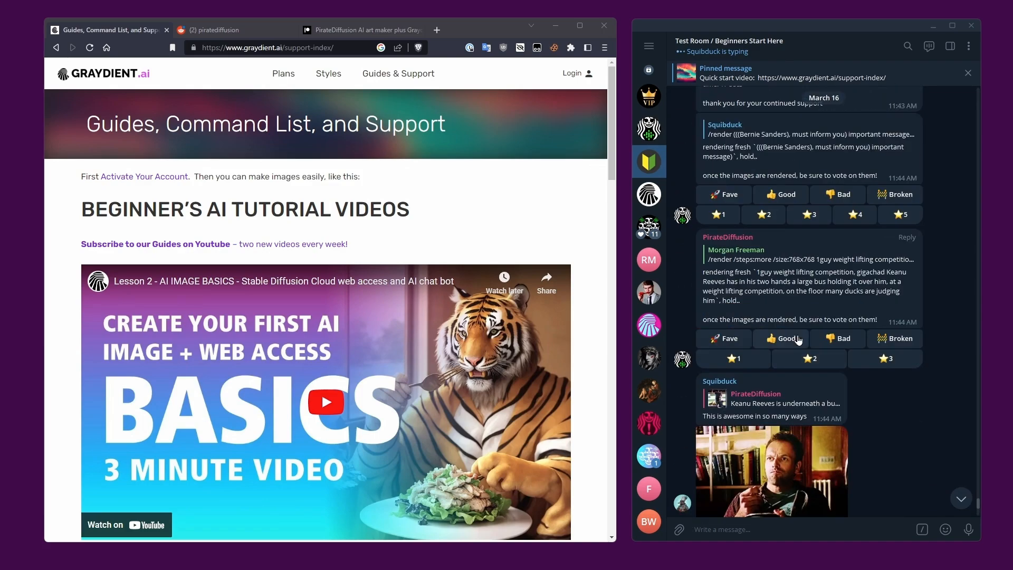
{"action": "scroll", "scroll_direction": "down", "scroll_amount": 3}
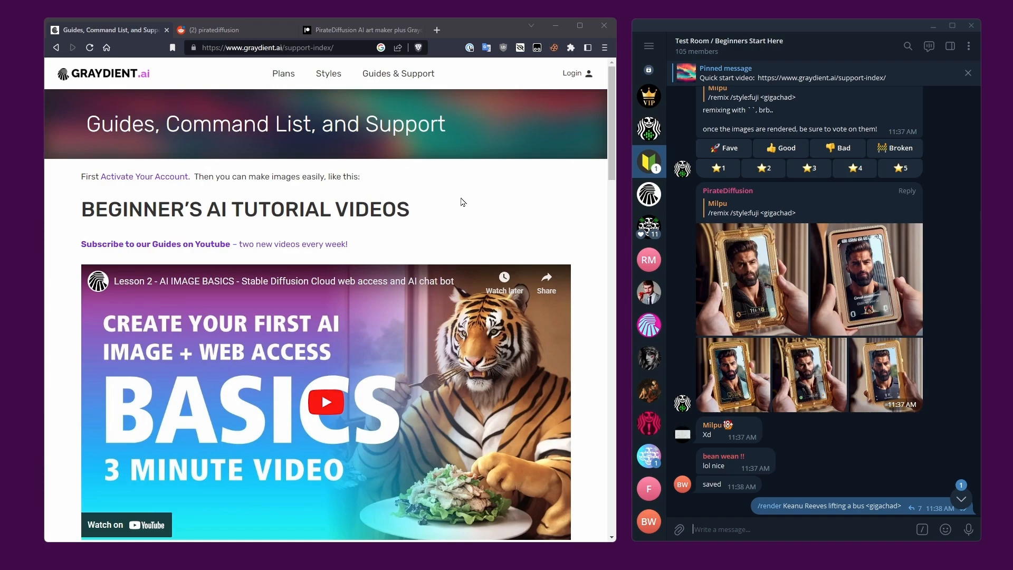
{"action": "scroll", "scroll_direction": "down", "scroll_amount": 3}
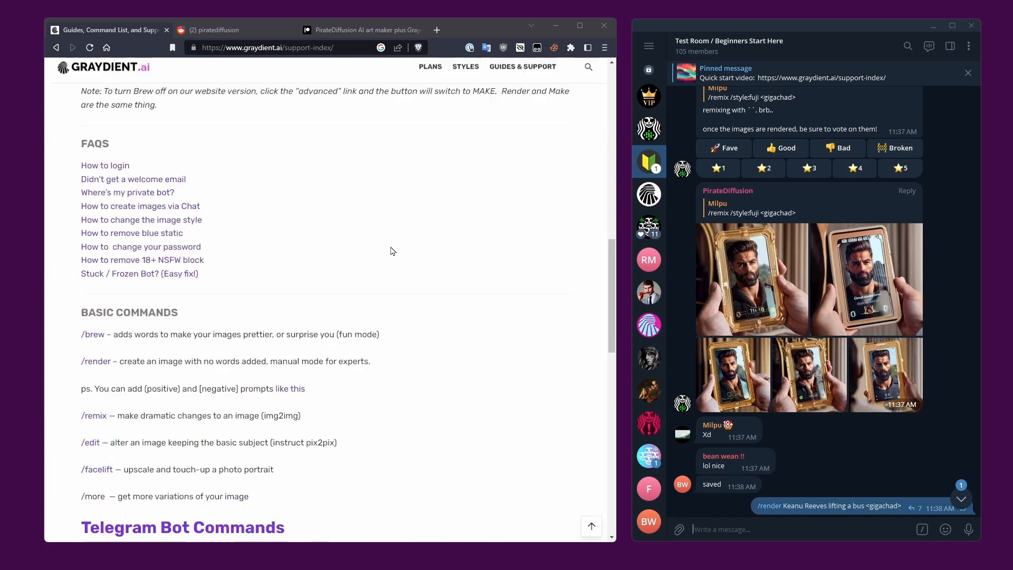
{"action": "scroll", "scroll_direction": "down", "scroll_amount": 3}
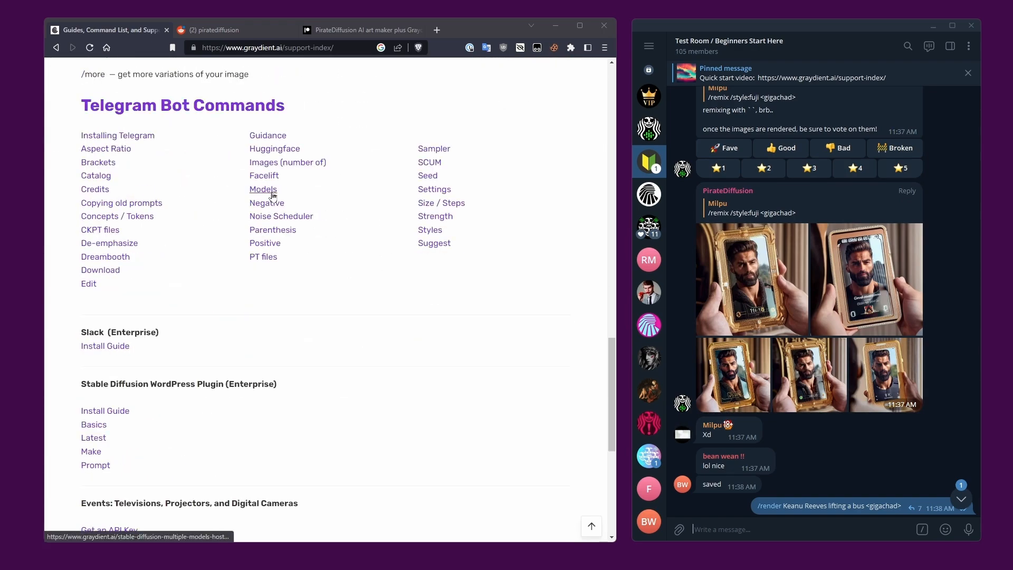
{"action": "mouse_move", "coordinate": [264, 175]}
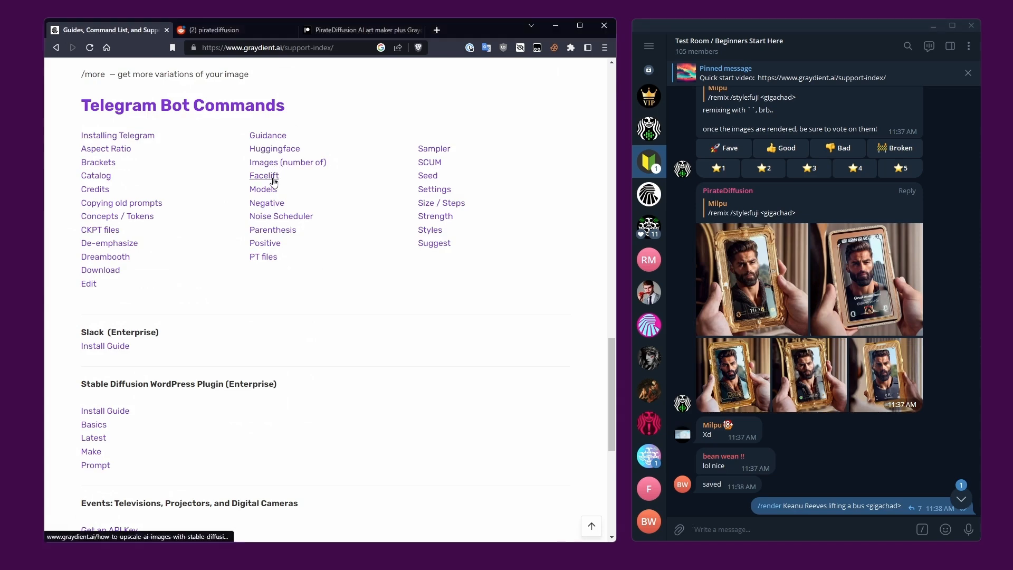
{"action": "left_click", "coordinate": [264, 175]}
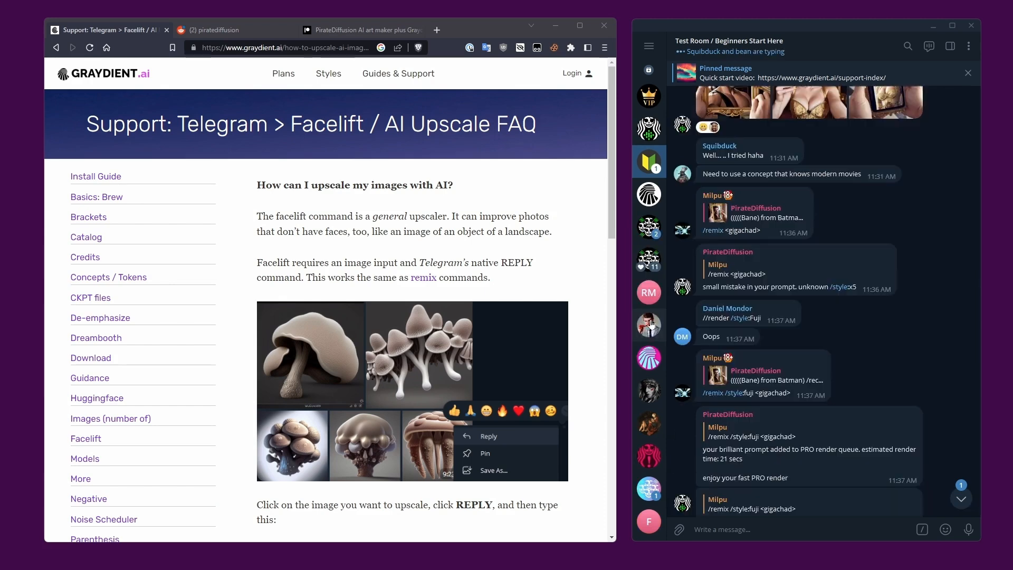
Switch Telegram to the General / SFW community chat.
{"action": "scroll", "scroll_direction": "down", "scroll_amount": 3}
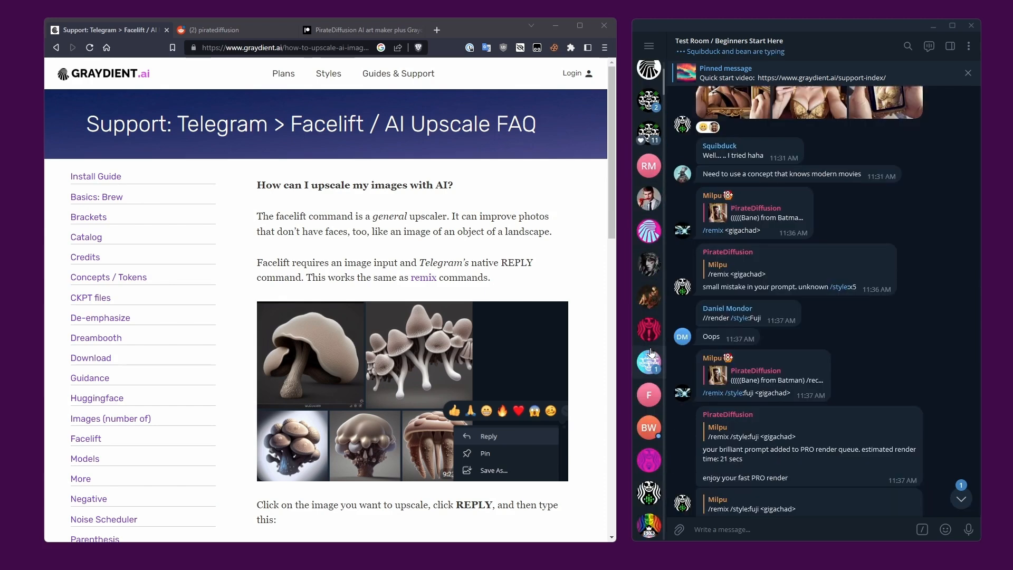
{"action": "left_click", "coordinate": [650, 362]}
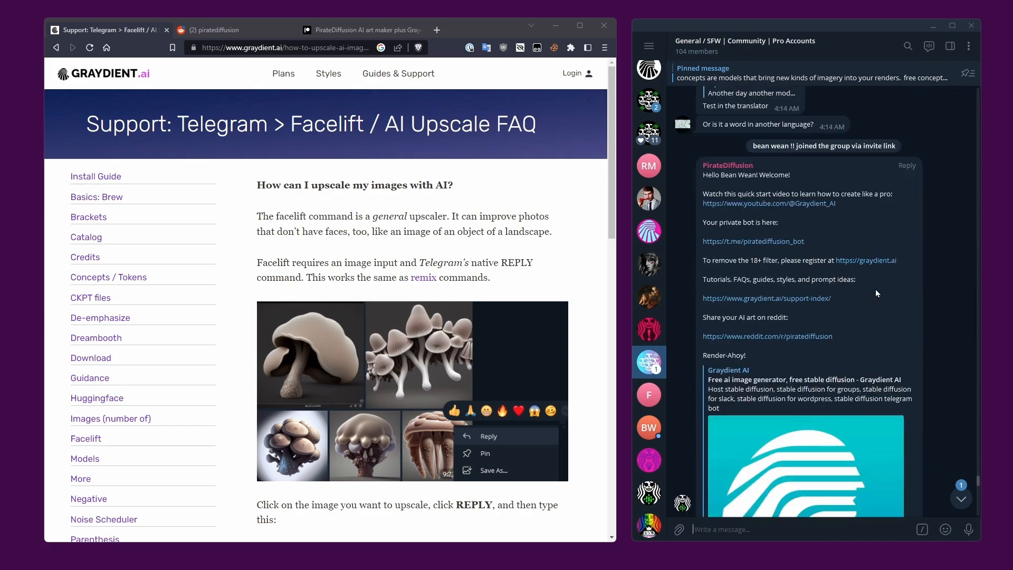
Reply to the retrowave anime render with a /facelift /anime upscale request.
{"action": "scroll", "scroll_direction": "down", "scroll_amount": 3}
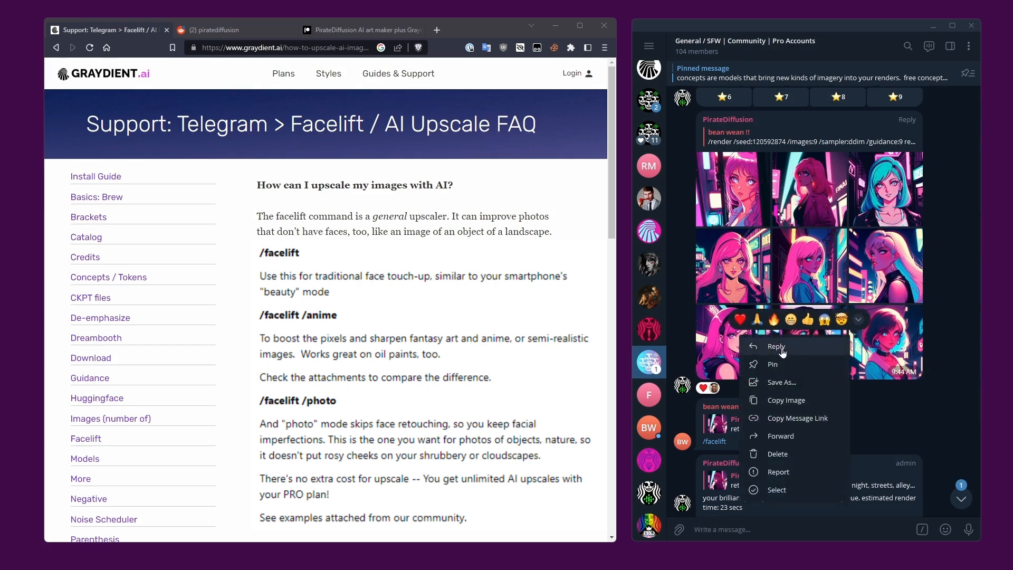
{"action": "left_click", "coordinate": [776, 346]}
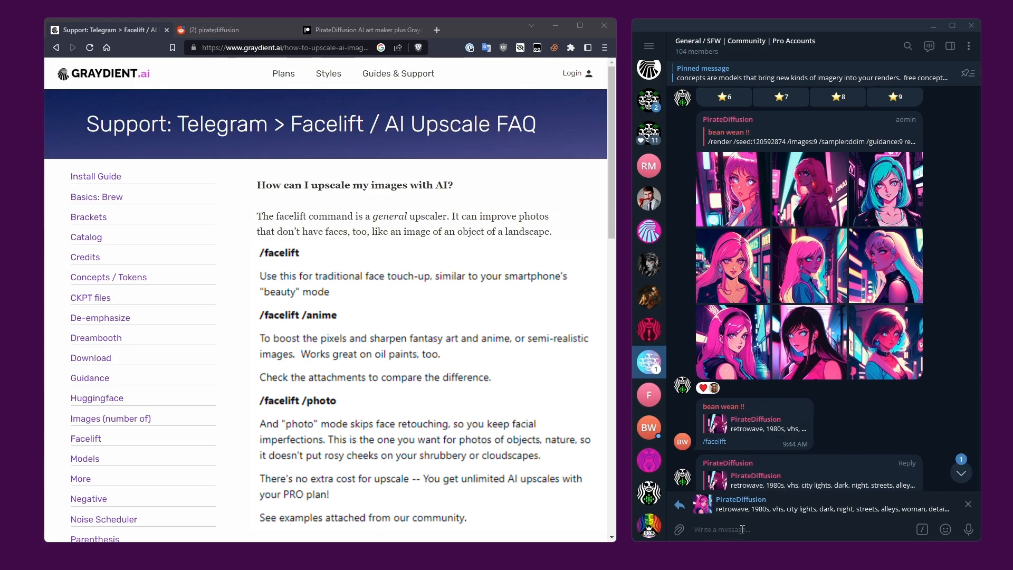
{"action": "type", "text": "/facel"}
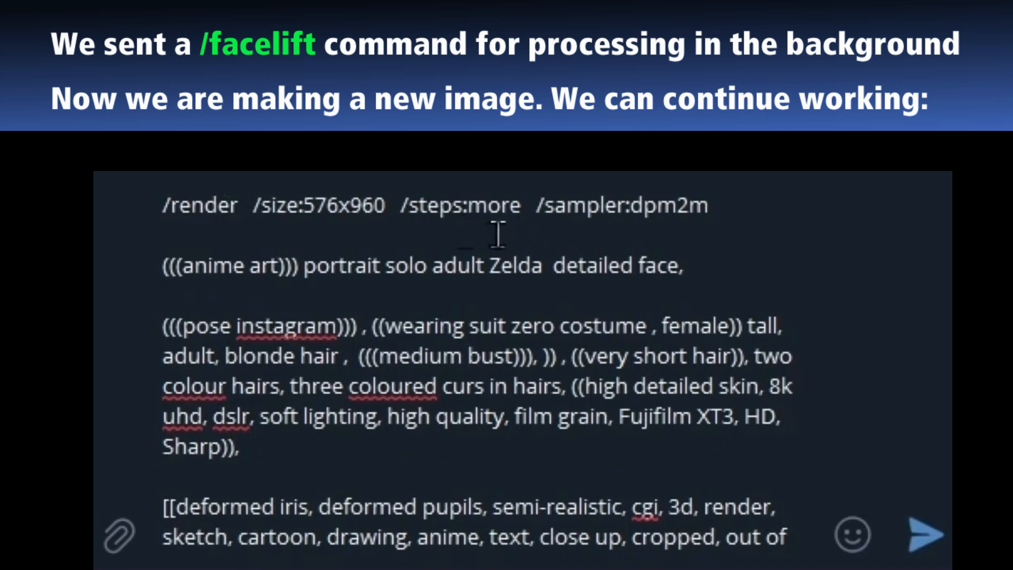
{"action": "mouse_move", "coordinate": [240, 223]}
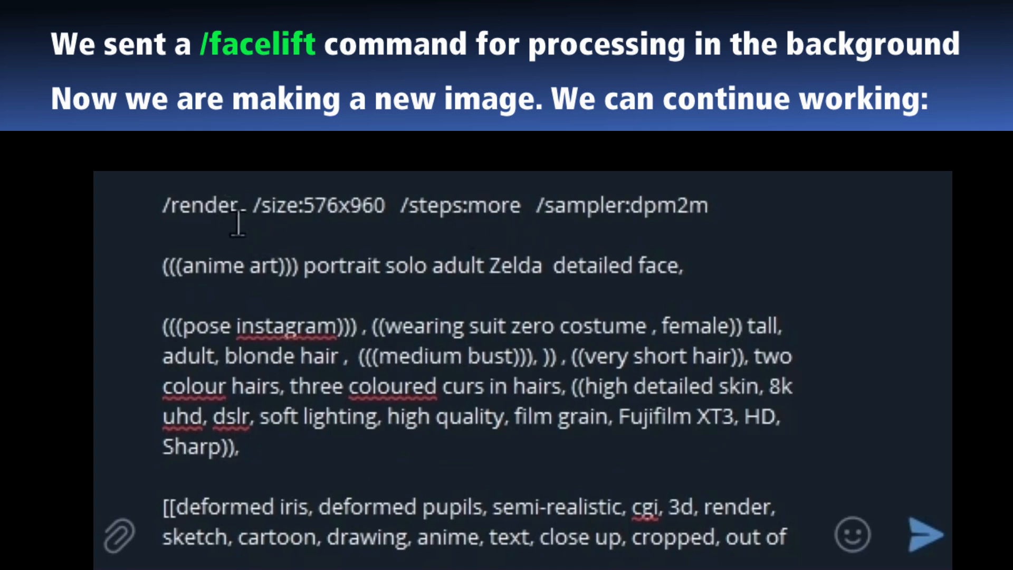
{"action": "mouse_move", "coordinate": [244, 387]}
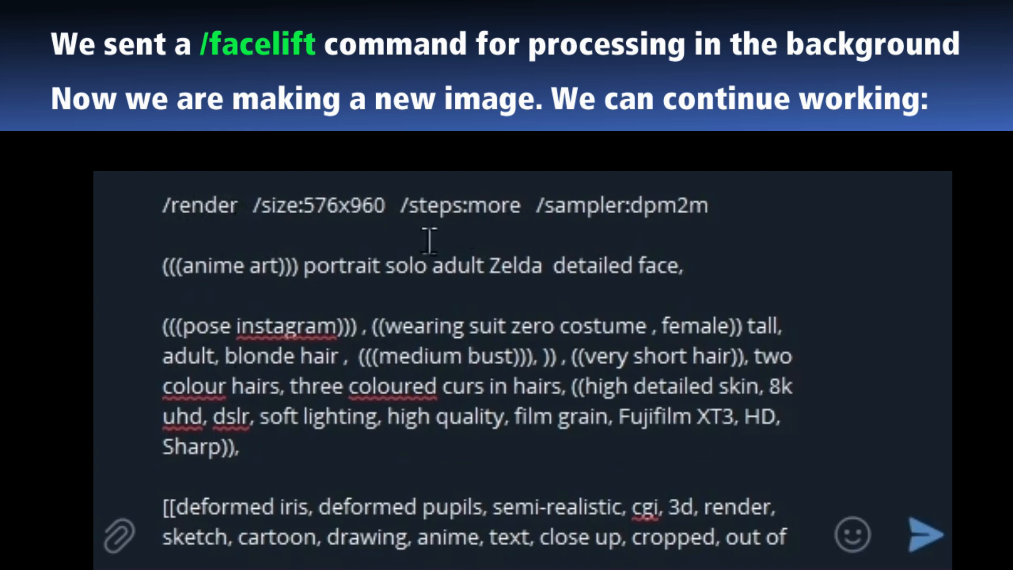
{"action": "mouse_move", "coordinate": [301, 204]}
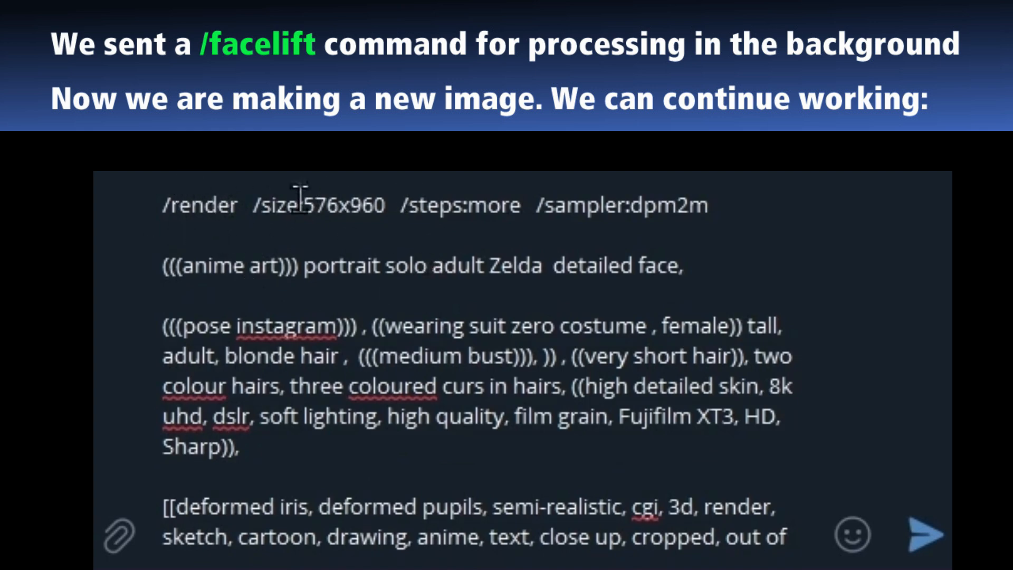
{"action": "mouse_move", "coordinate": [460, 205]}
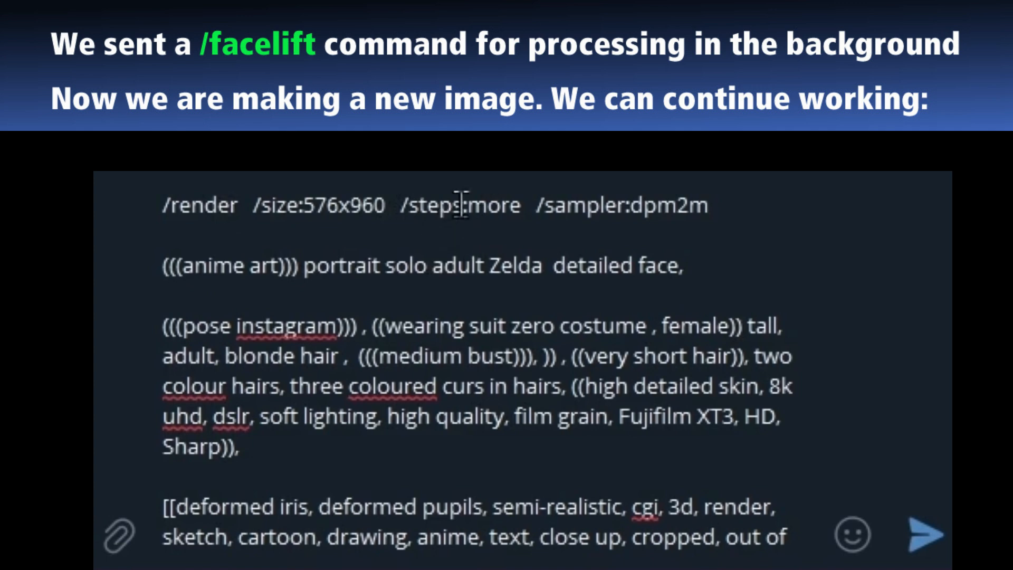
{"action": "mouse_move", "coordinate": [727, 217]}
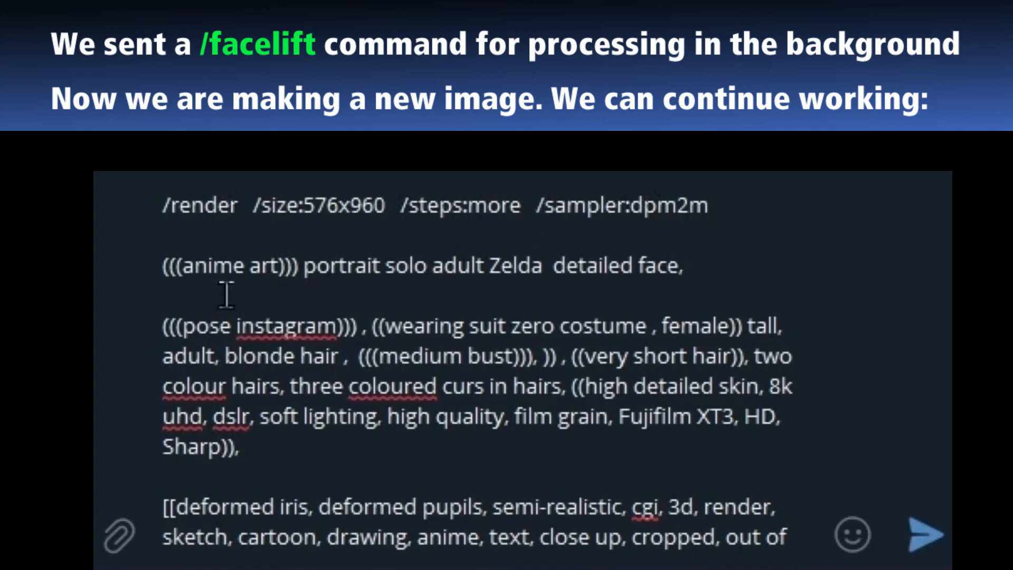
{"action": "mouse_move", "coordinate": [212, 265]}
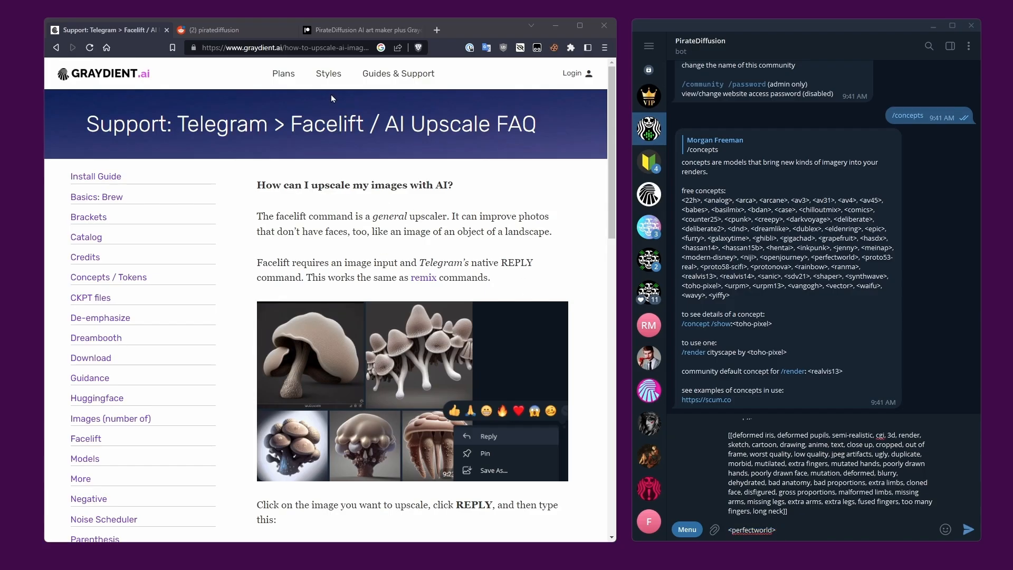
Show the Recipe Tracker trigger-word sheet and send the Zelda <perfectworld> render prompt to the bot.
{"action": "left_click", "coordinate": [328, 73]}
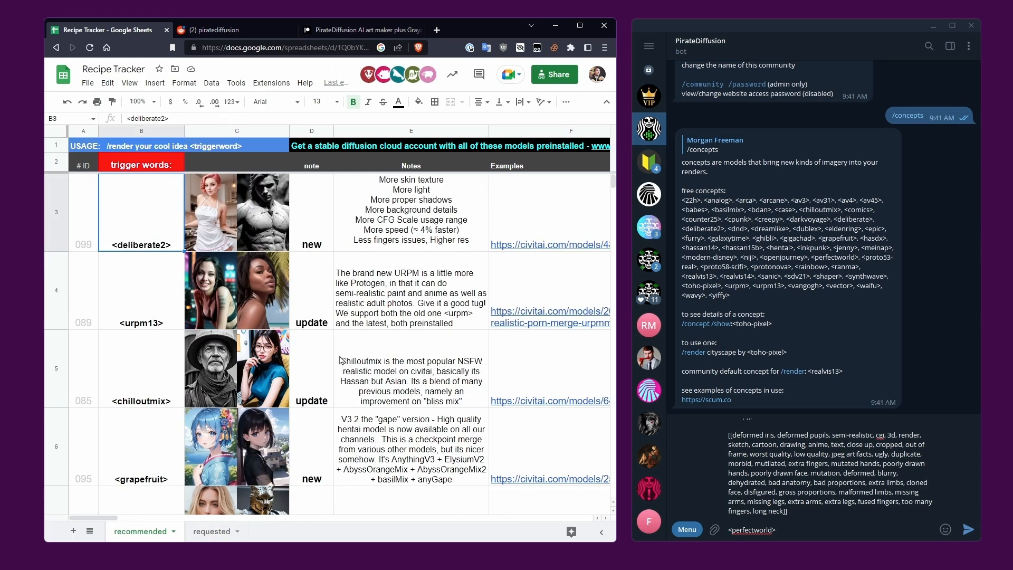
{"action": "left_click", "coordinate": [774, 530]}
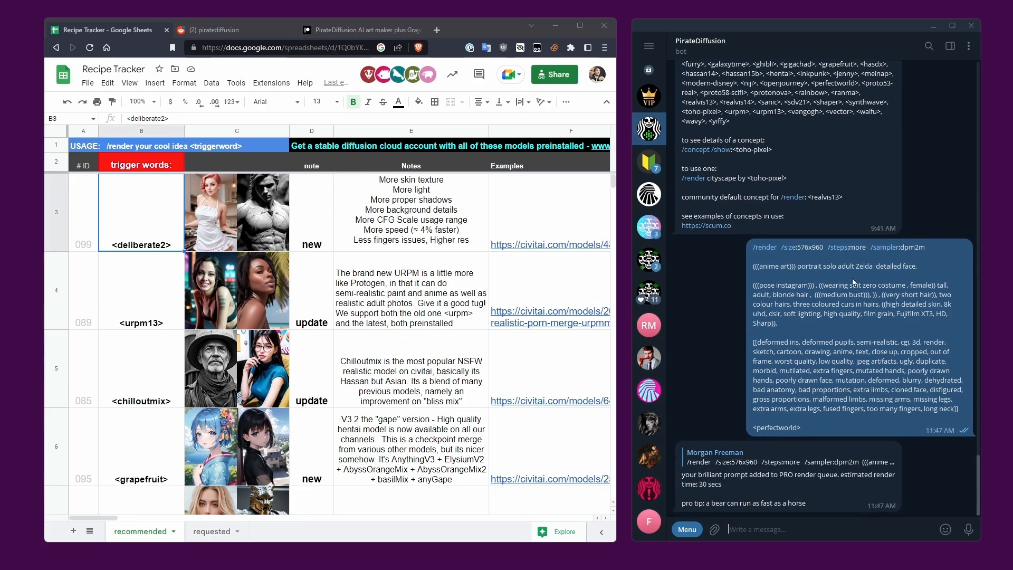
View the facelifted pink-haired anime image full size in the General chat, then close it.
{"action": "left_click", "coordinate": [649, 227]}
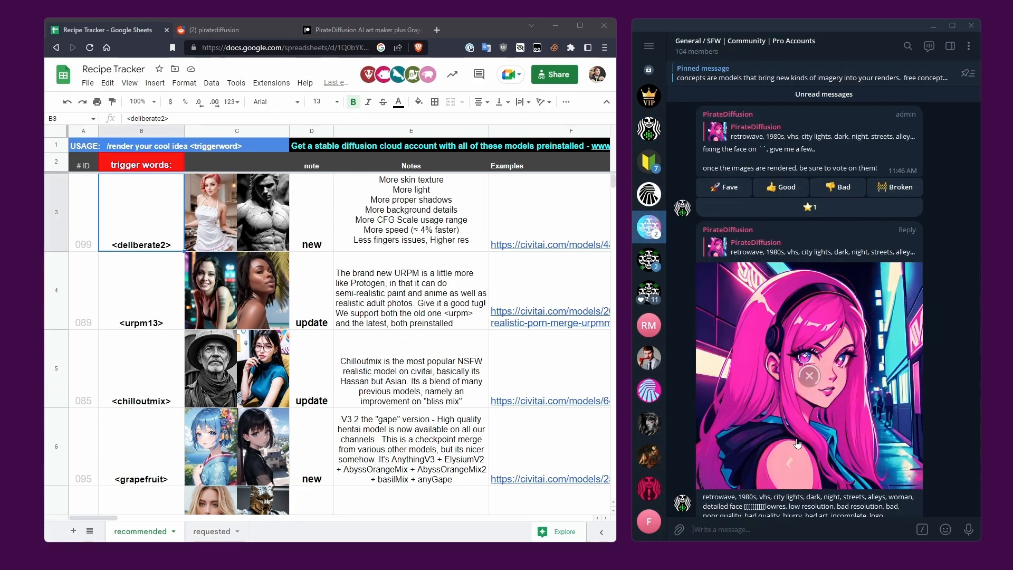
{"action": "scroll", "scroll_direction": "down", "scroll_amount": 3}
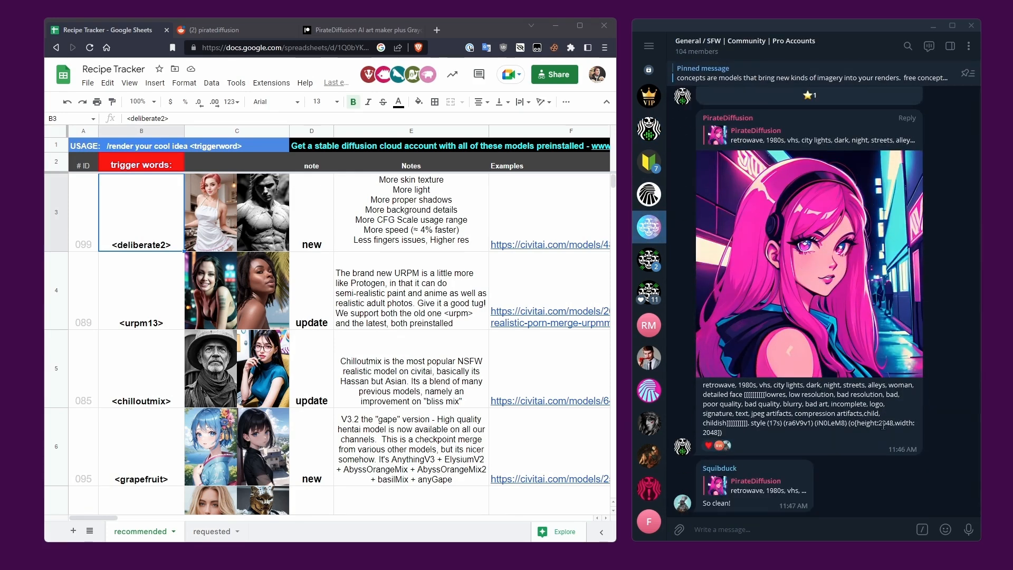
{"action": "left_click", "coordinate": [806, 262]}
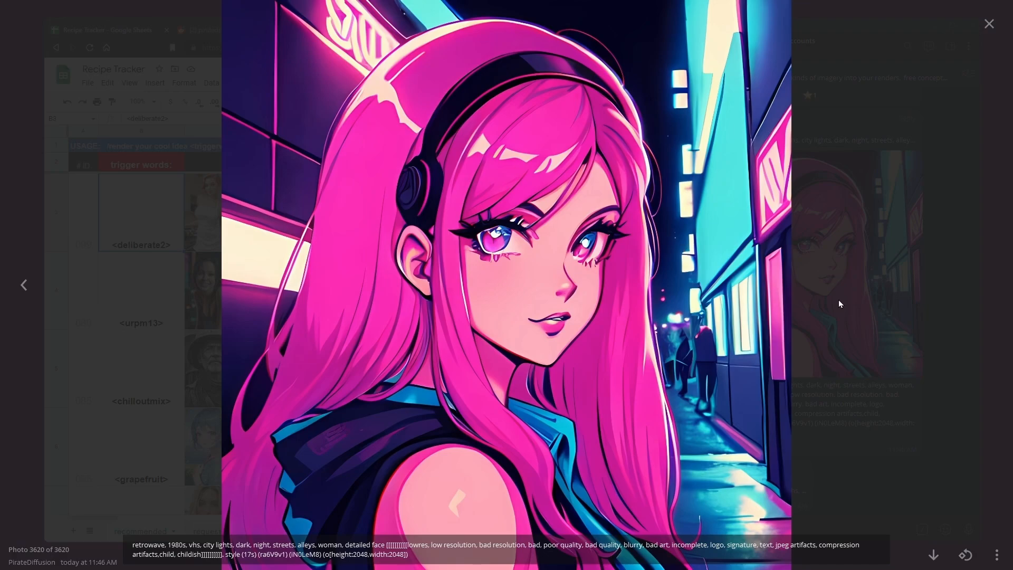
{"action": "left_click", "coordinate": [988, 24]}
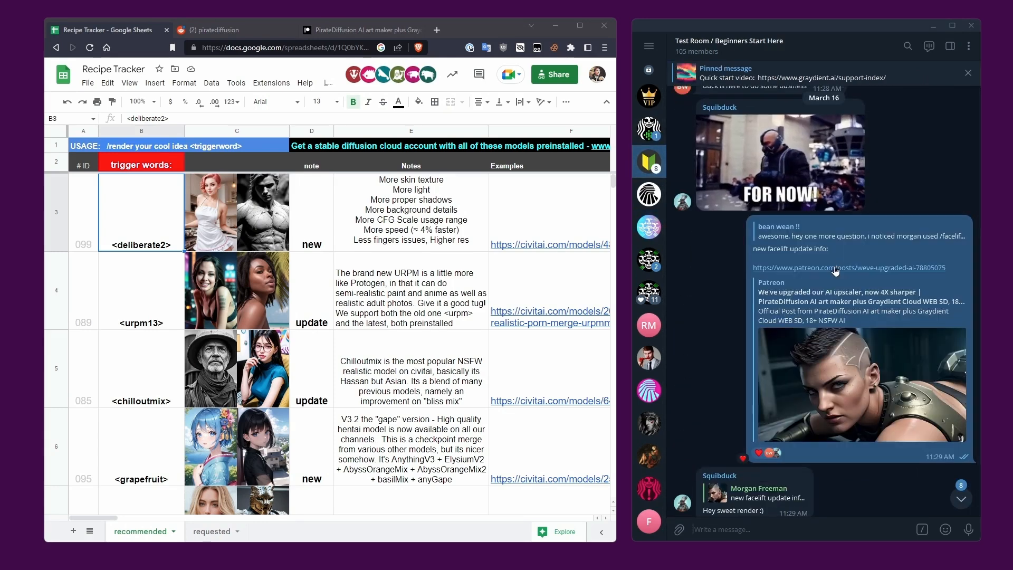
Open the Patreon 4X sharper upscaler post, then view a community render full size.
{"action": "left_click", "coordinate": [849, 267]}
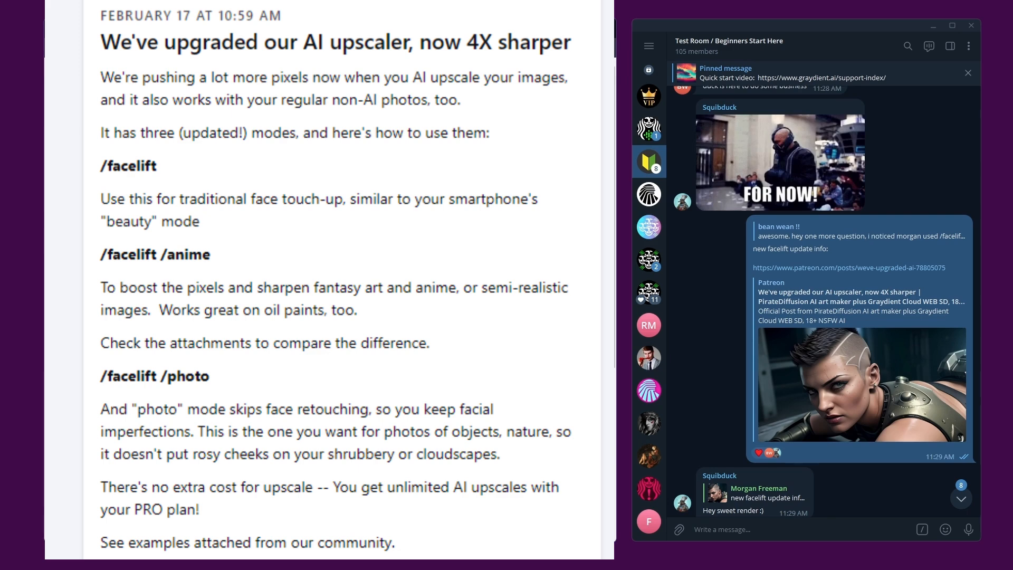
{"action": "left_click", "coordinate": [649, 129]}
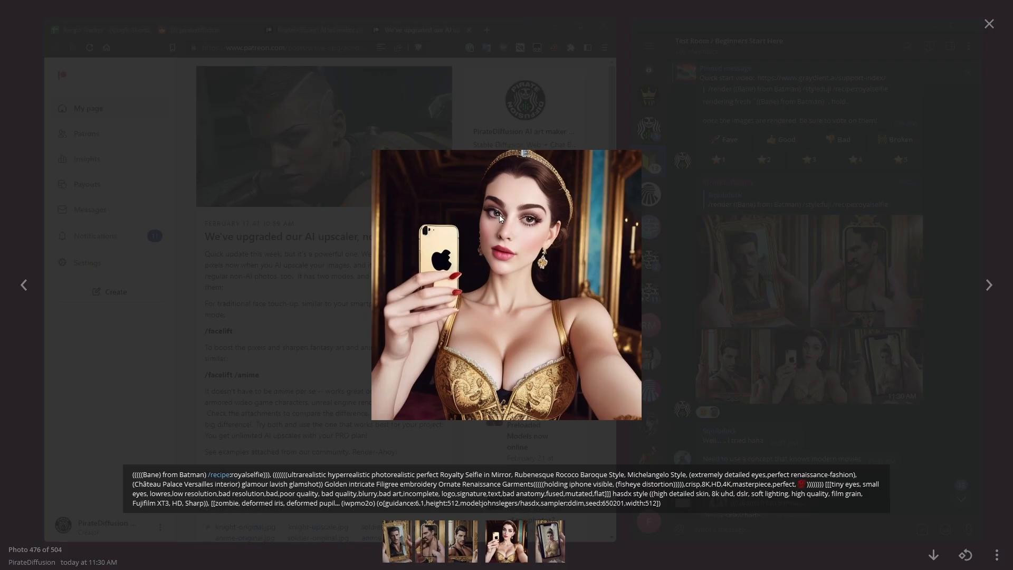
Inspect the facelifted royal selfie render full size and return to the chat.
{"action": "left_click", "coordinate": [988, 24]}
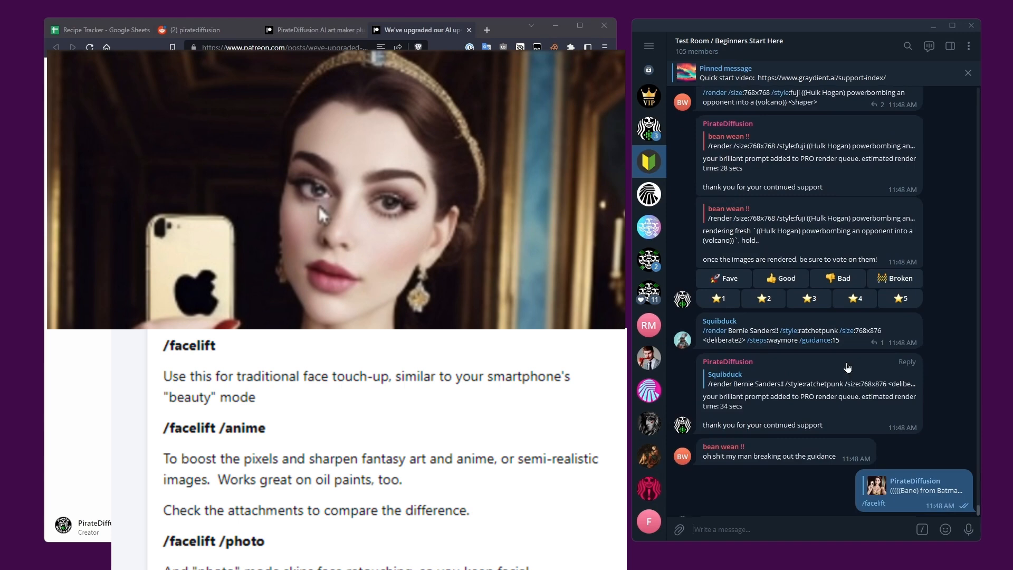
{"action": "scroll", "scroll_direction": "down", "scroll_amount": 3}
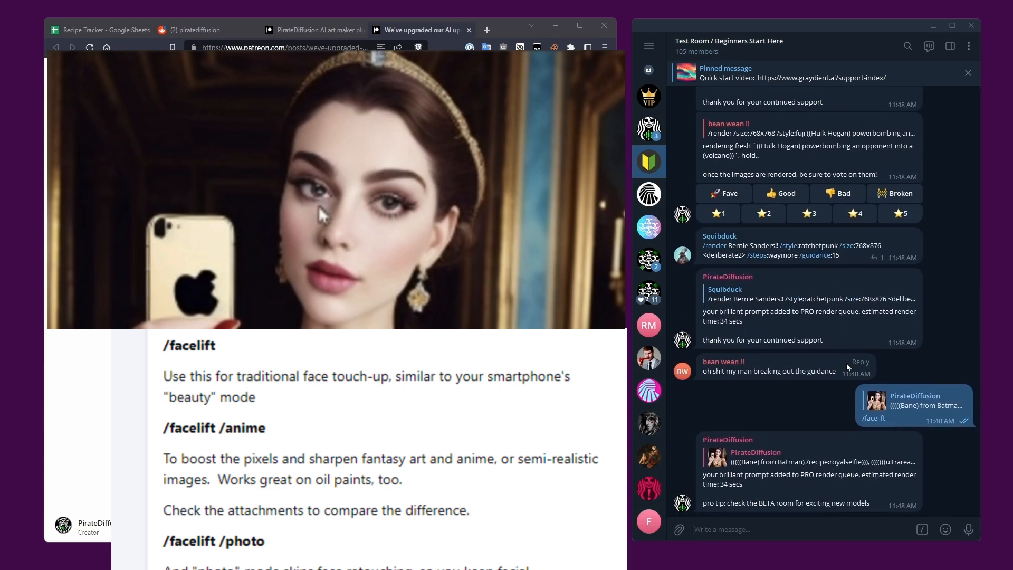
{"action": "scroll", "scroll_direction": "down", "scroll_amount": 3}
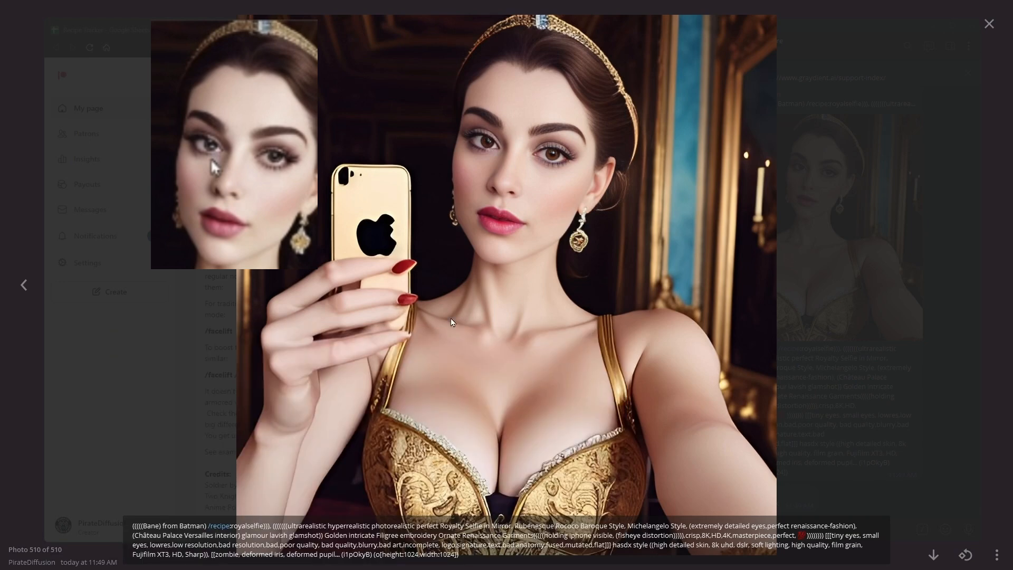
{"action": "mouse_move", "coordinate": [823, 277]}
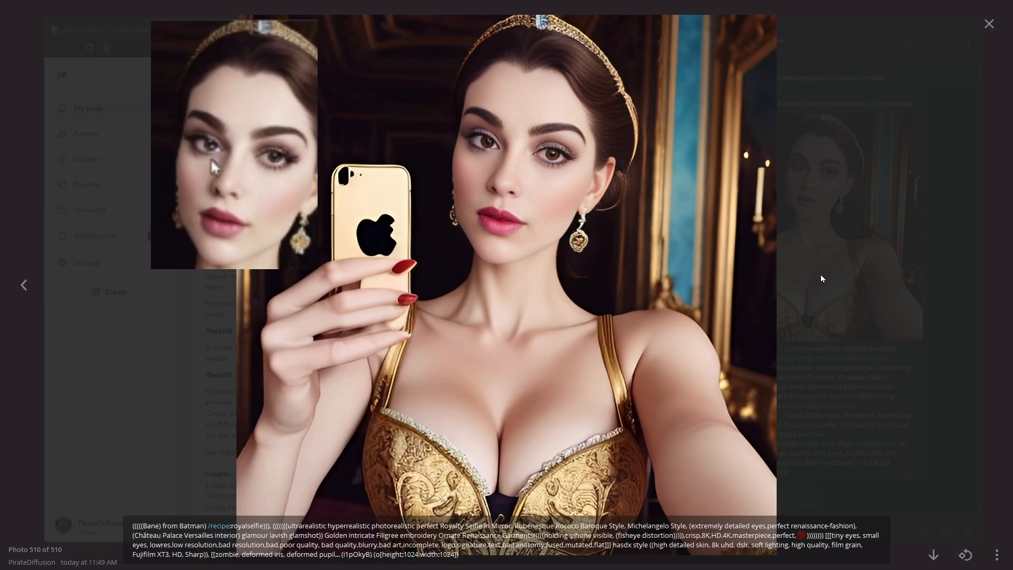
{"action": "mouse_move", "coordinate": [371, 231]}
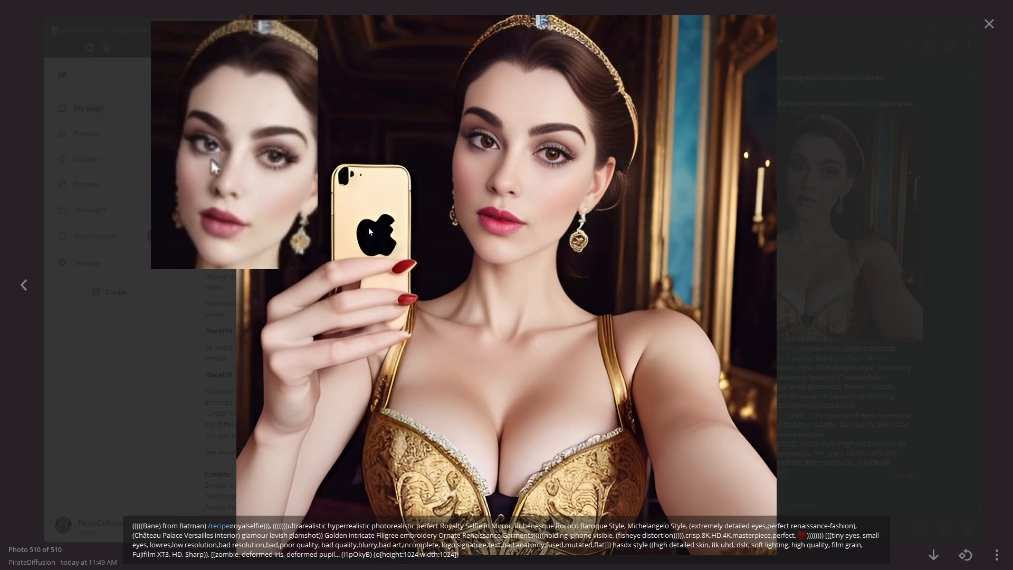
{"action": "left_click", "coordinate": [989, 24]}
{"action": "type", "text": "/"}
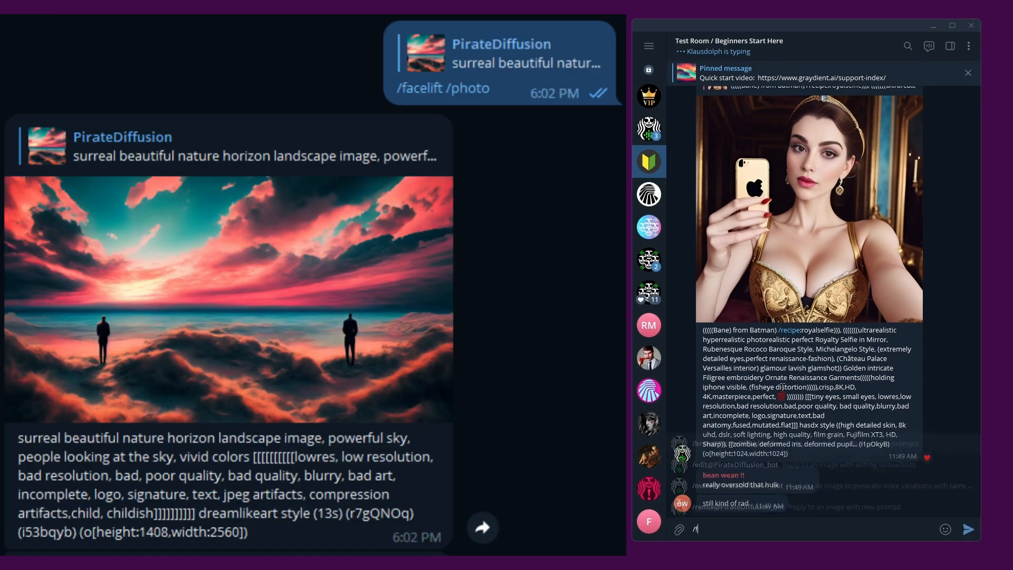
Draft a /facelift /photo command in the beginners room without sending.
{"action": "type", "text": "facelift /photo"}
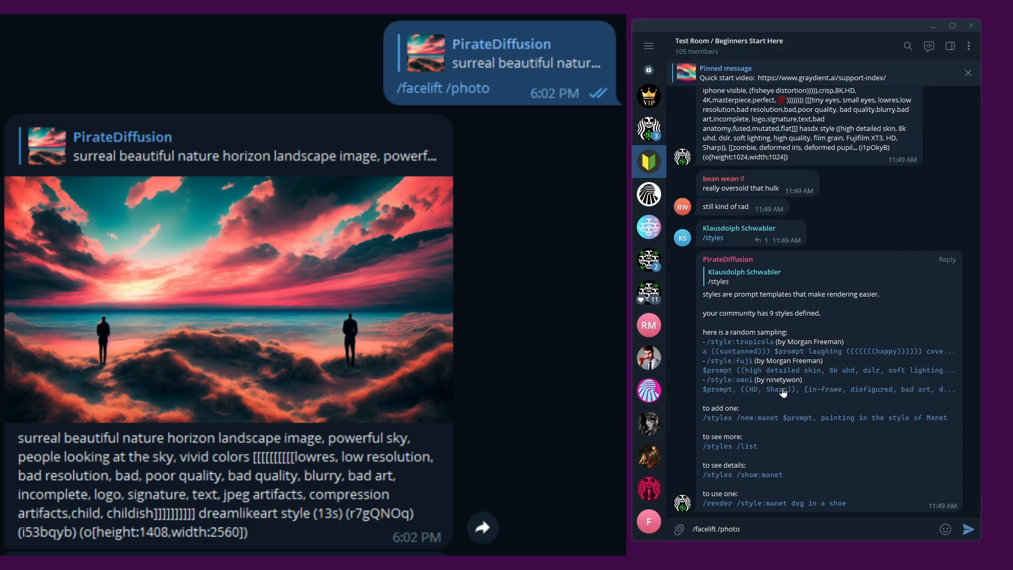
{"action": "mouse_move", "coordinate": [780, 194]}
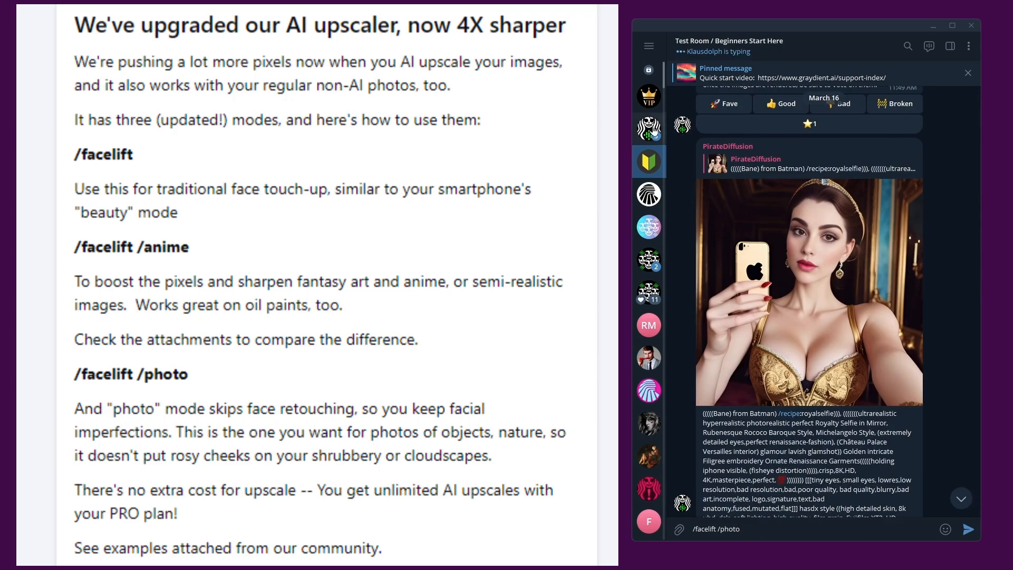
Switch to the PirateDiffusion Patreon creator page listing recent posts.
{"action": "left_click", "coordinate": [649, 128]}
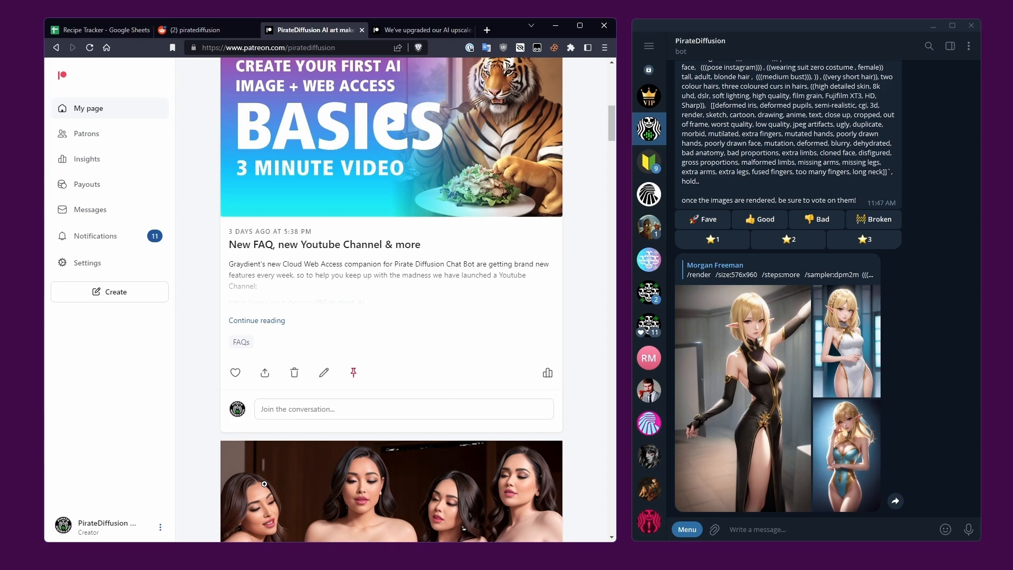
{"action": "mouse_move", "coordinate": [403, 492]}
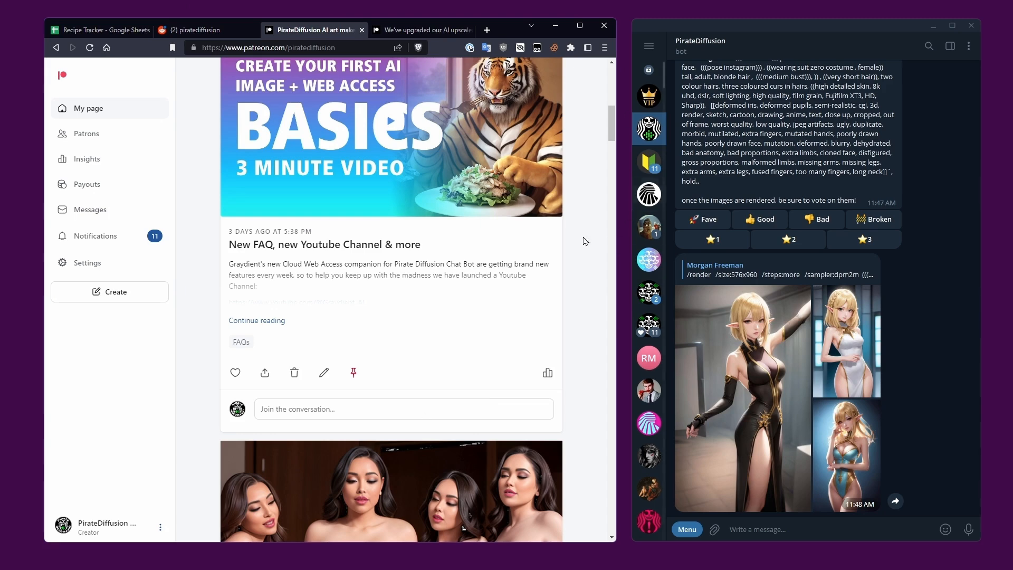
{"action": "mouse_move", "coordinate": [226, 25]}
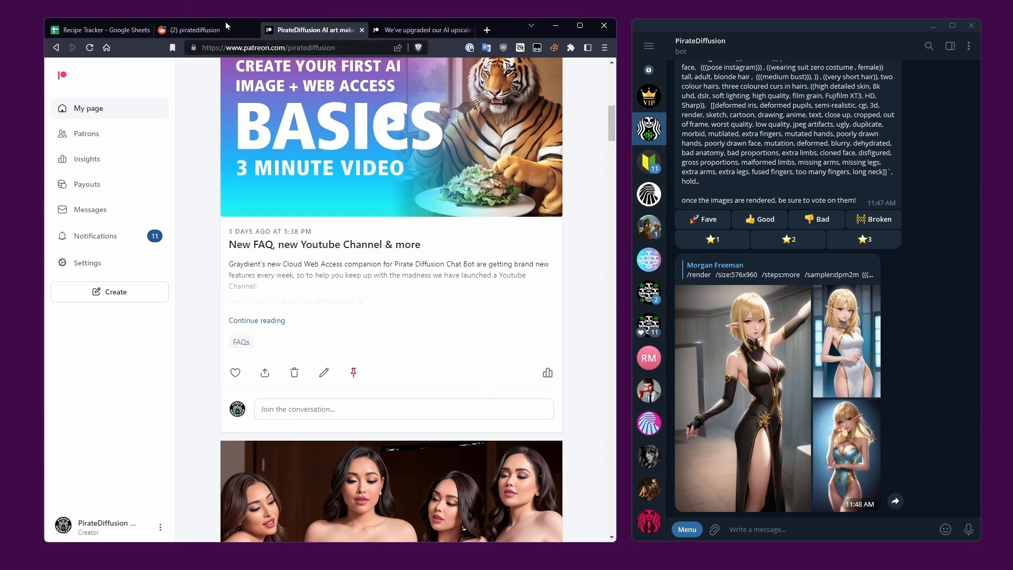
Switch to the r/piratediffusion community and scroll to the Headstacks post.
{"action": "left_click", "coordinate": [195, 30]}
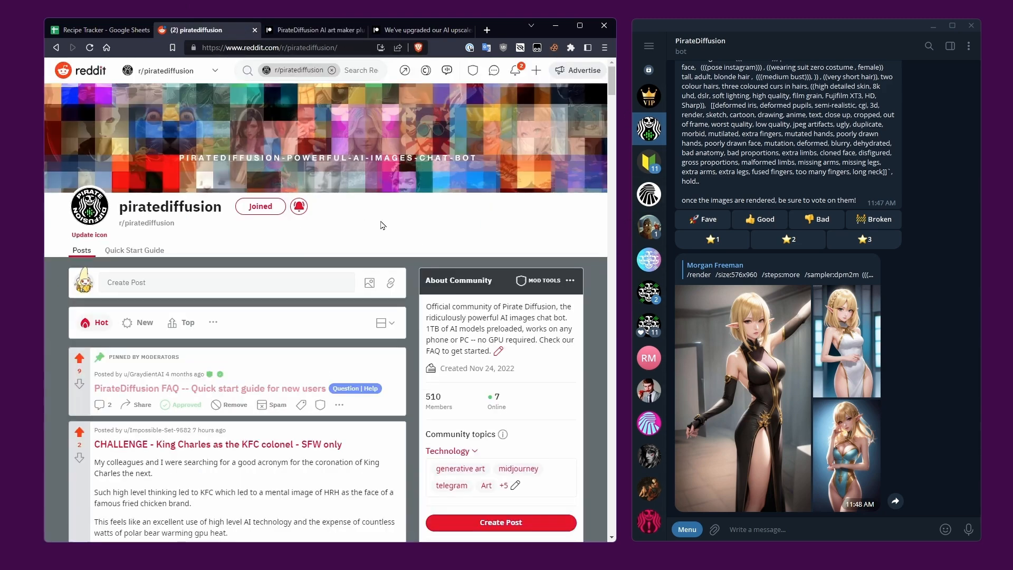
{"action": "mouse_move", "coordinate": [360, 213]}
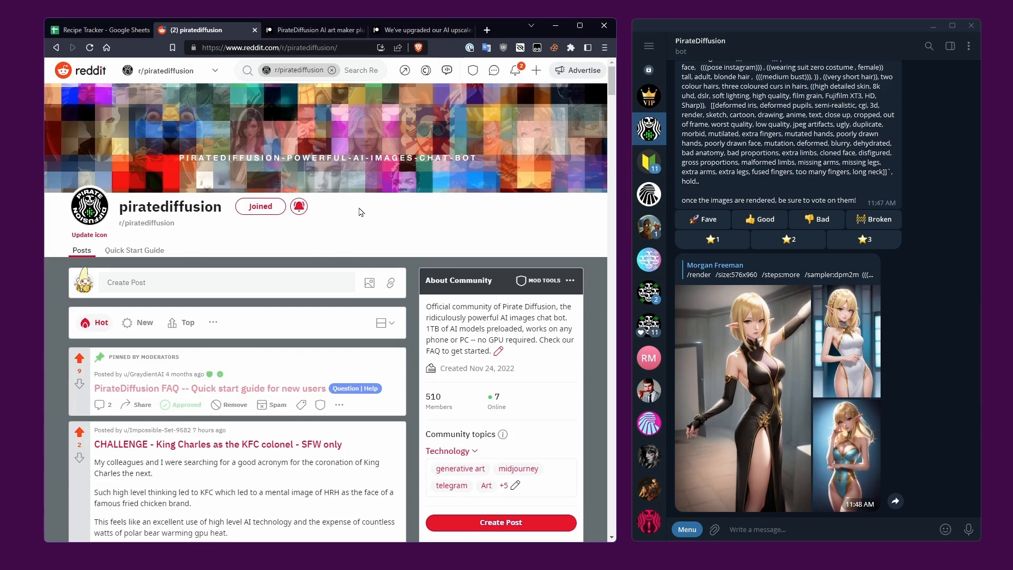
{"action": "mouse_move", "coordinate": [144, 206]}
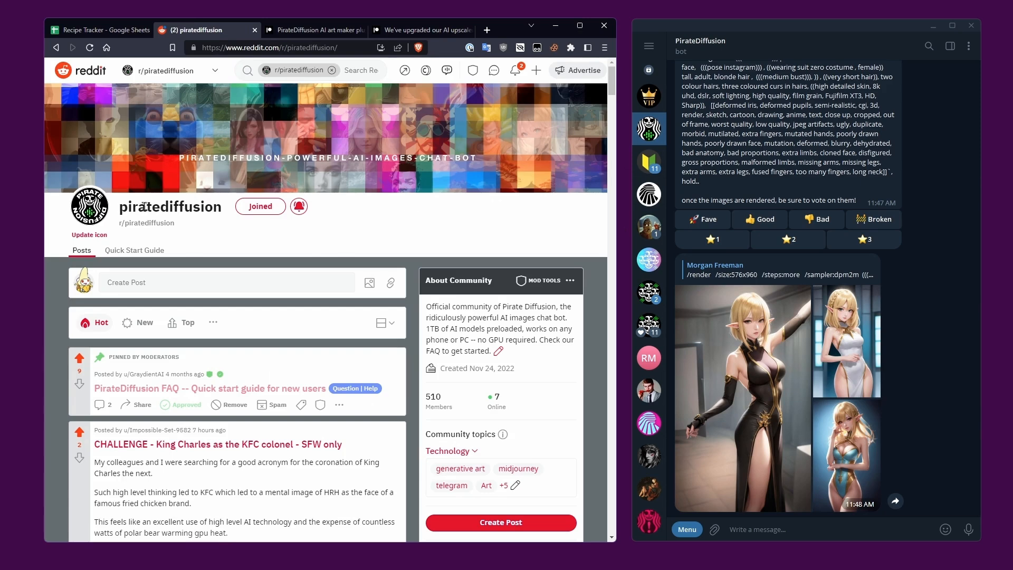
{"action": "mouse_move", "coordinate": [450, 150]}
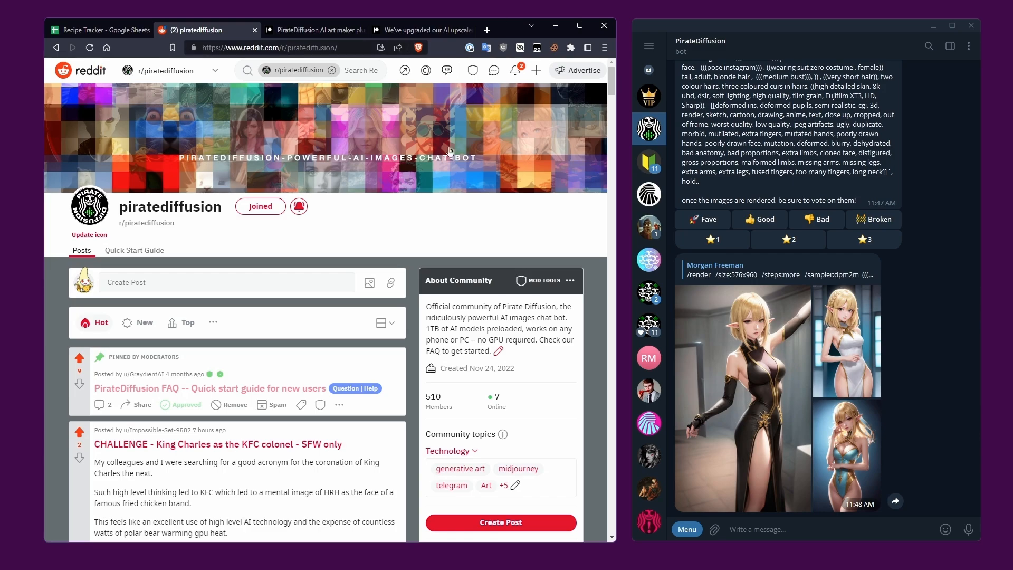
{"action": "scroll", "scroll_direction": "down", "scroll_amount": 3}
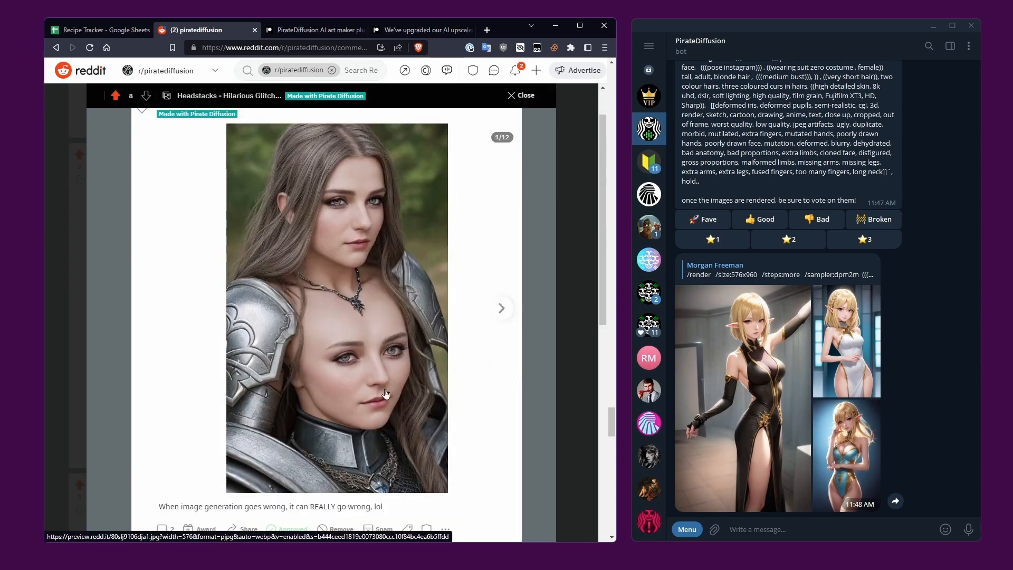
Page through the Headstacks glitch gallery to the final image 12/12.
{"action": "left_click", "coordinate": [502, 308]}
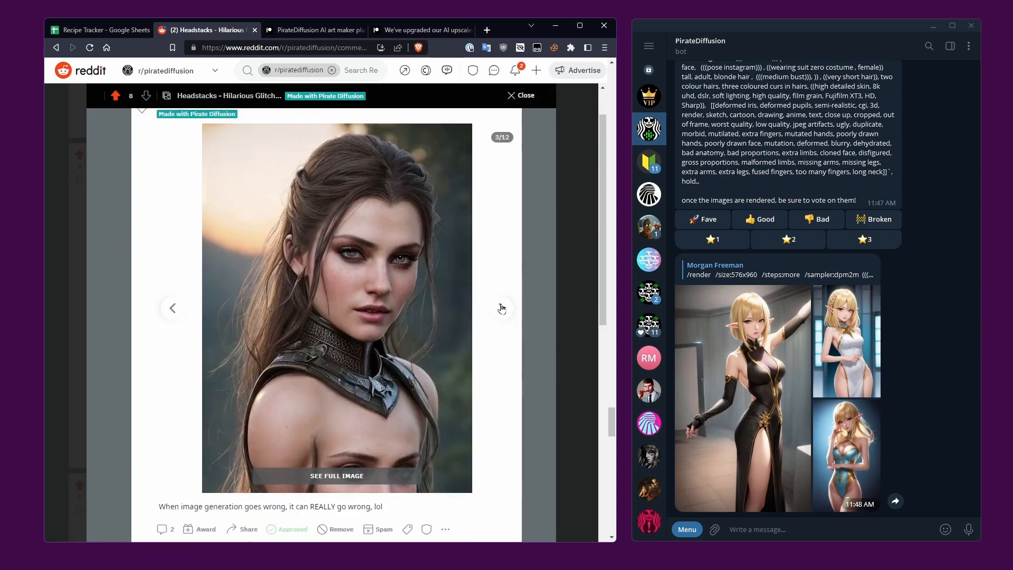
{"action": "left_click", "coordinate": [502, 307]}
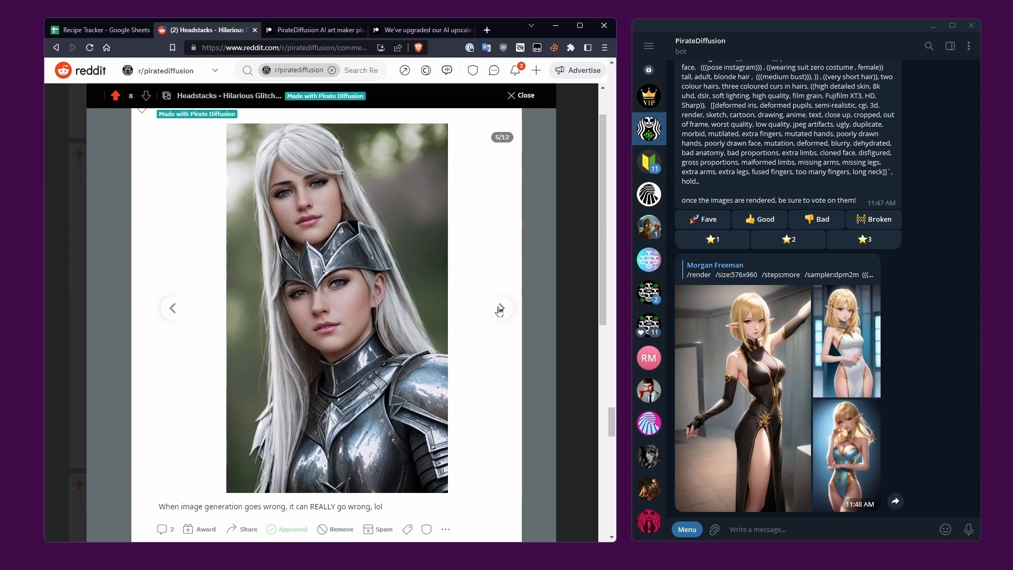
{"action": "left_click", "coordinate": [500, 307]}
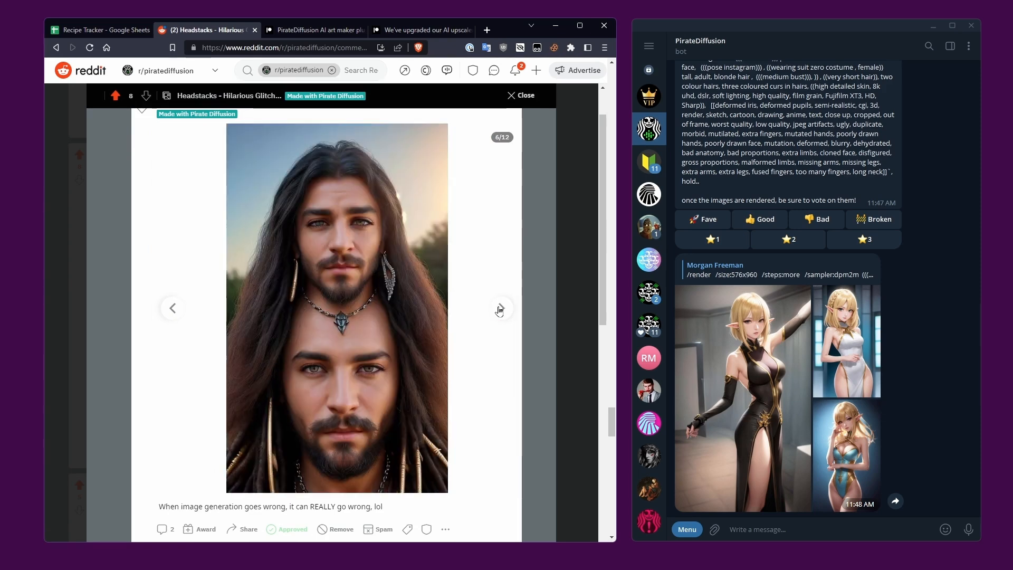
{"action": "left_click", "coordinate": [501, 307]}
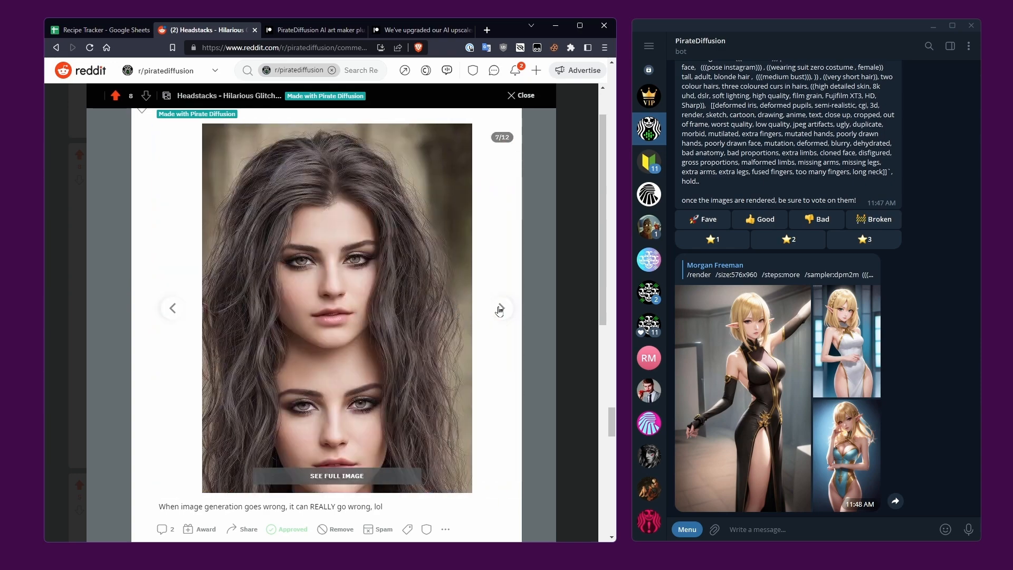
{"action": "left_click", "coordinate": [501, 307]}
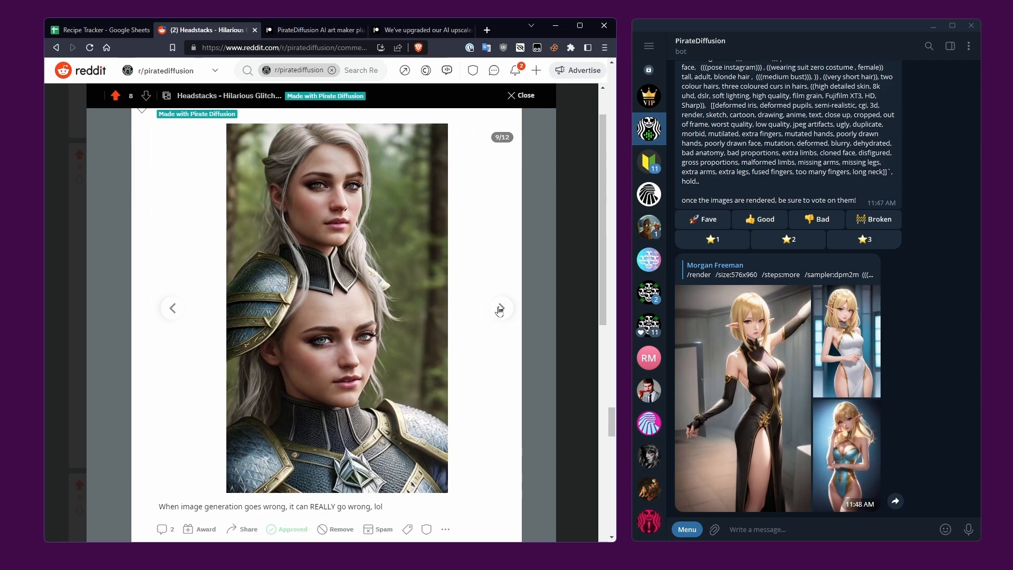
{"action": "left_click", "coordinate": [501, 307]}
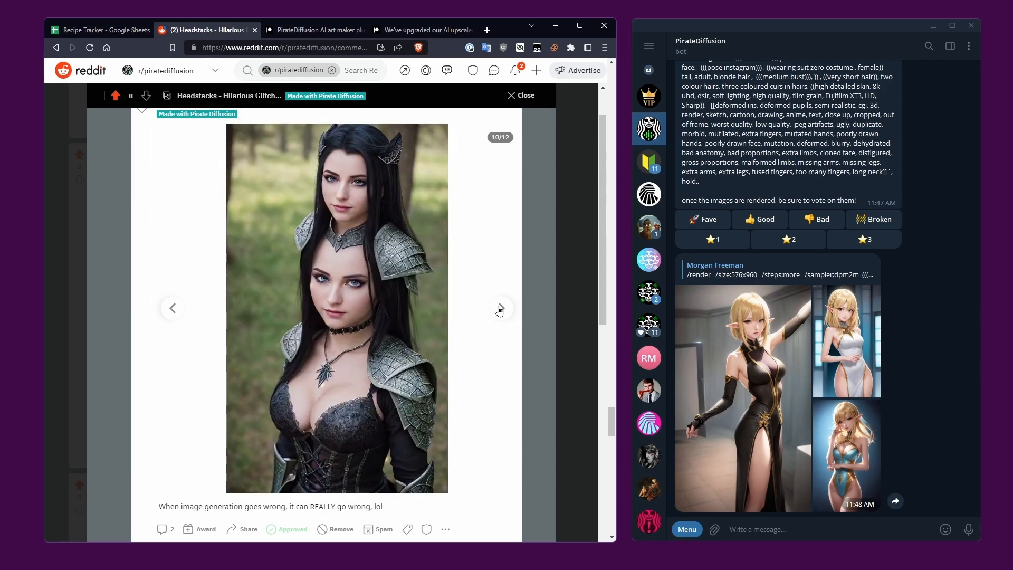
{"action": "left_click", "coordinate": [500, 307]}
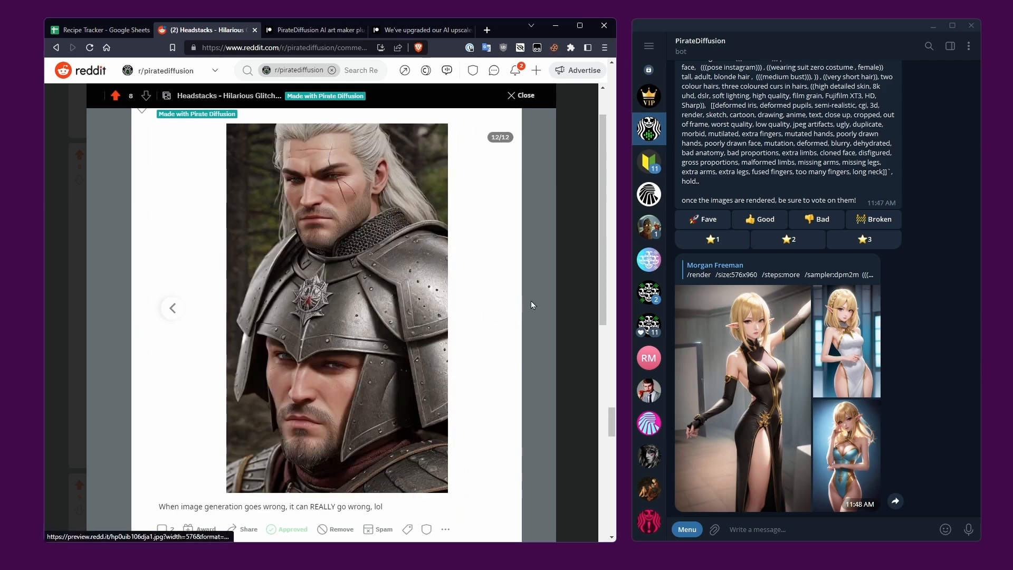
{"action": "mouse_move", "coordinate": [767, 373]}
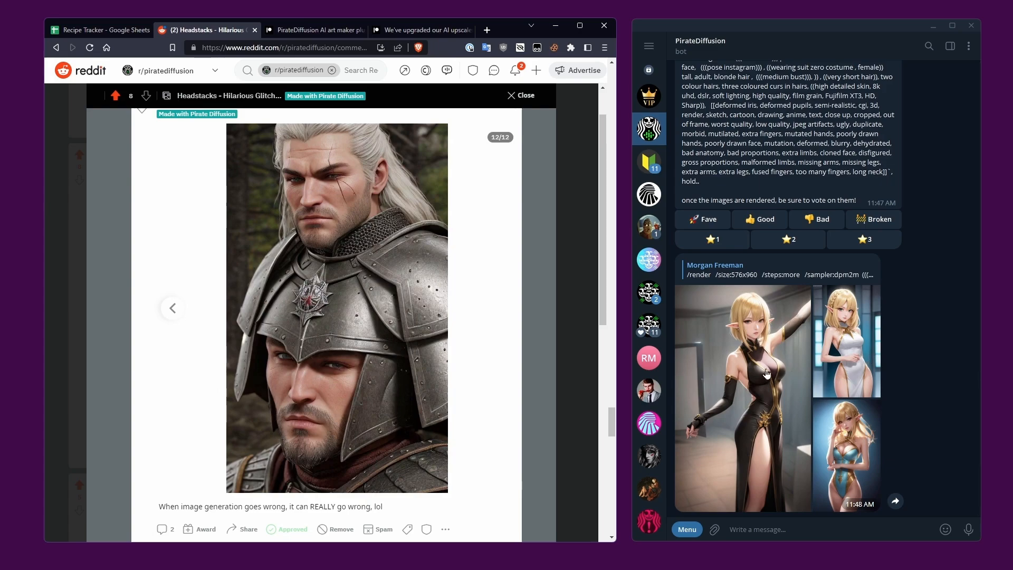
{"action": "left_click", "coordinate": [741, 393]}
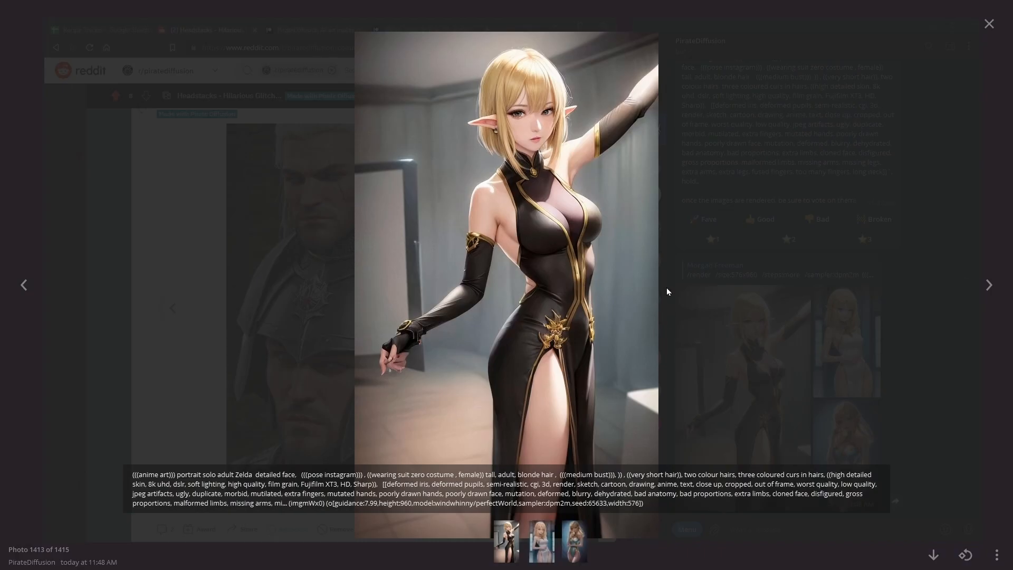
{"action": "left_click", "coordinate": [988, 283]}
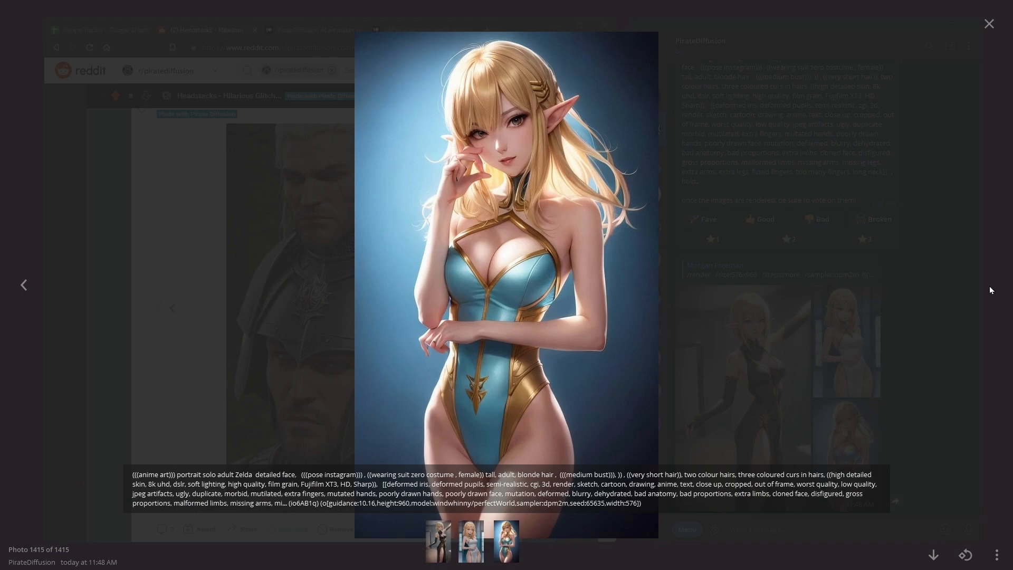
{"action": "mouse_move", "coordinate": [482, 128]}
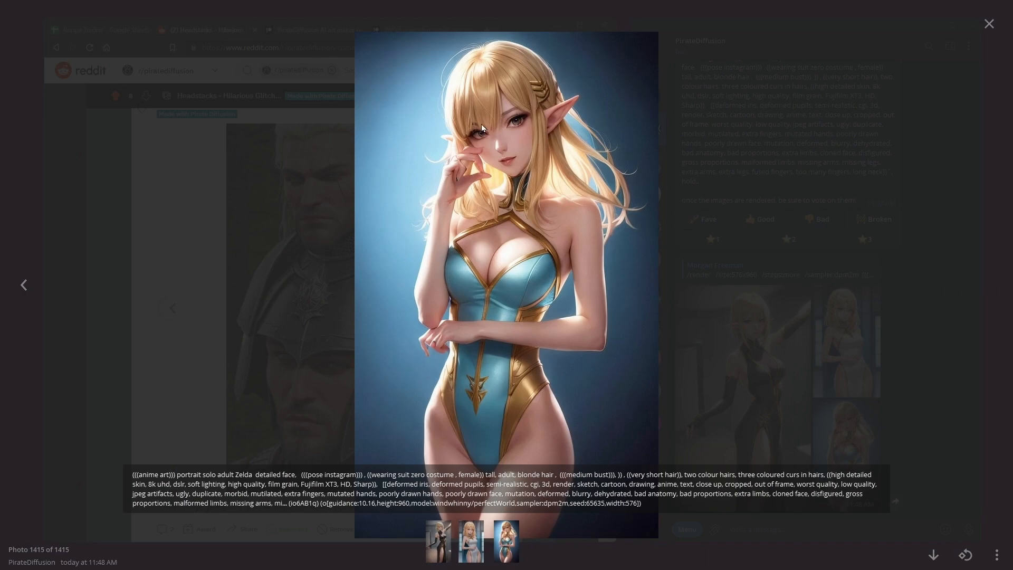
{"action": "left_click", "coordinate": [23, 284]}
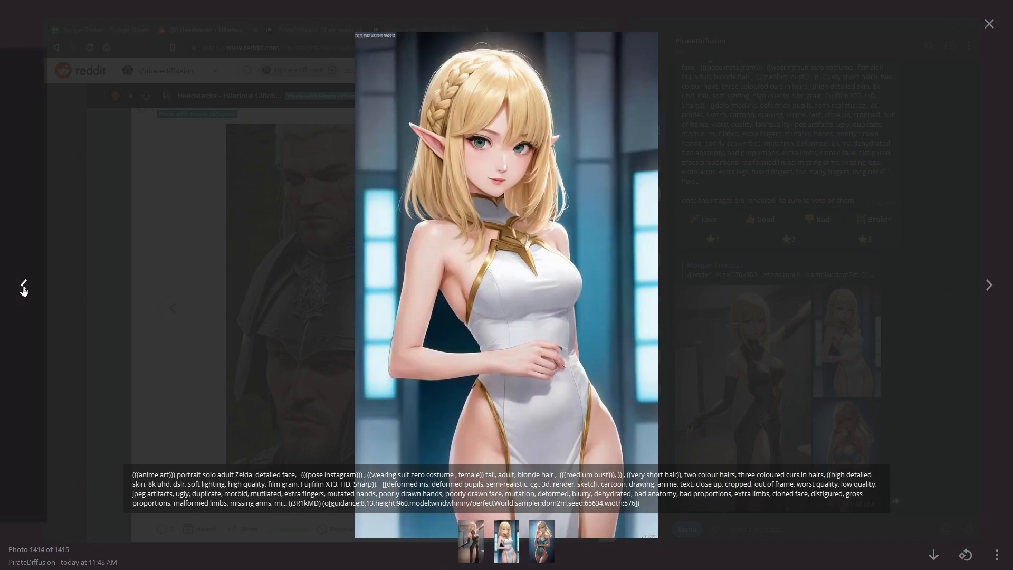
{"action": "left_click", "coordinate": [988, 284]}
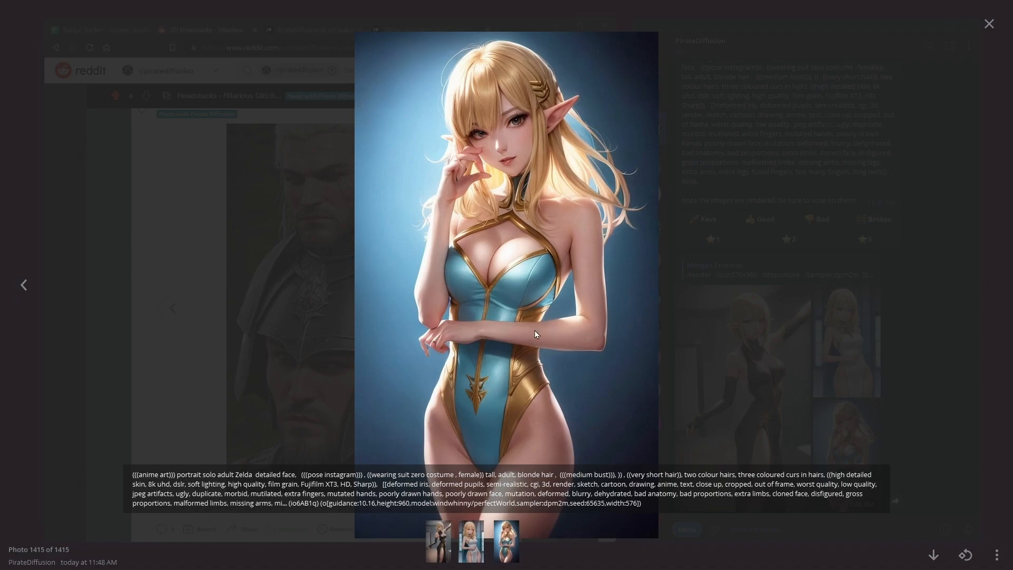
{"action": "mouse_move", "coordinate": [871, 428]}
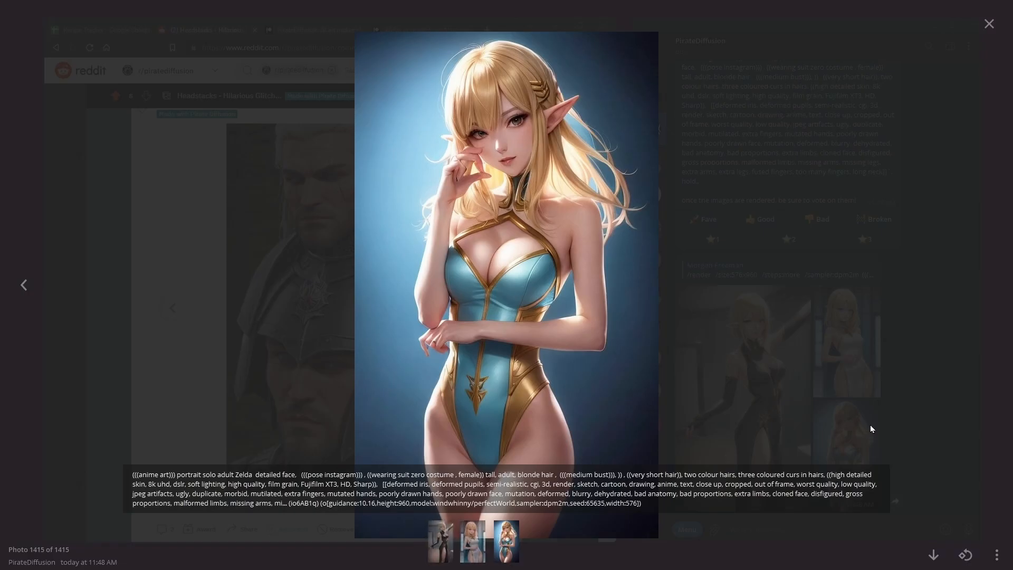
{"action": "left_click", "coordinate": [25, 284]}
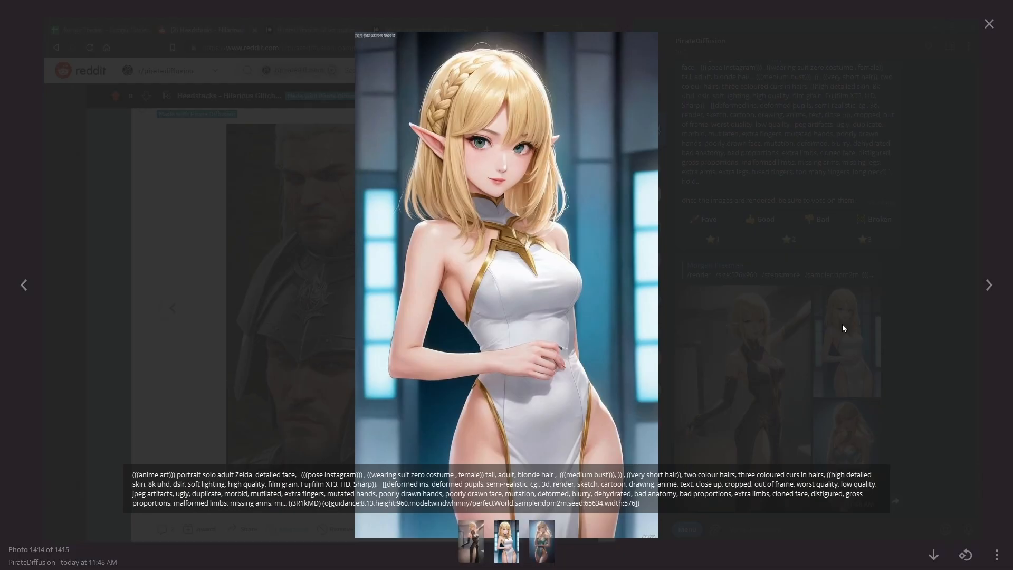
{"action": "left_click", "coordinate": [988, 24]}
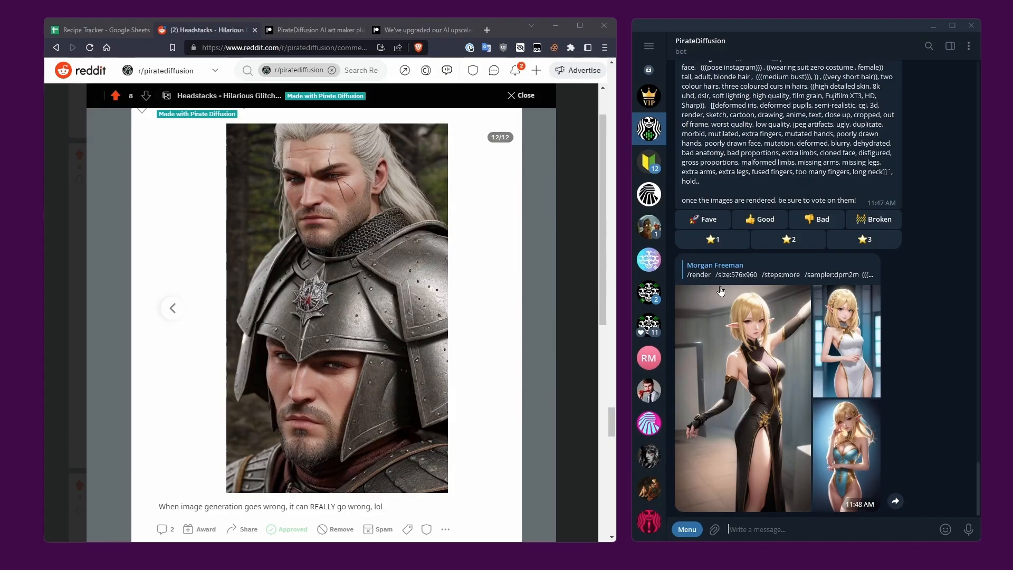
Reply to the anime elf render with /facelift /anime and scroll to the upscaled result.
{"action": "right_click", "coordinate": [743, 388]}
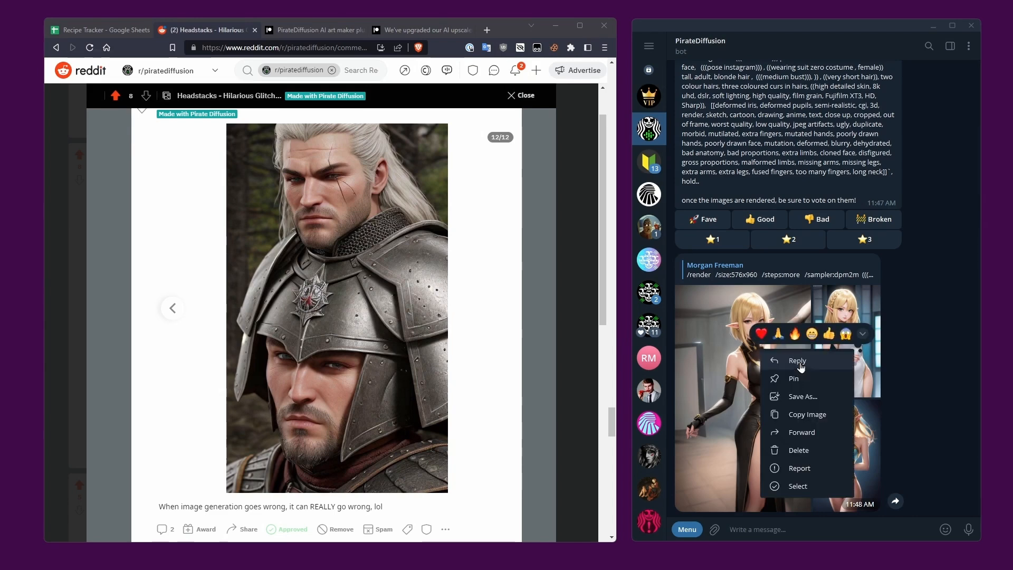
{"action": "left_click", "coordinate": [797, 361]}
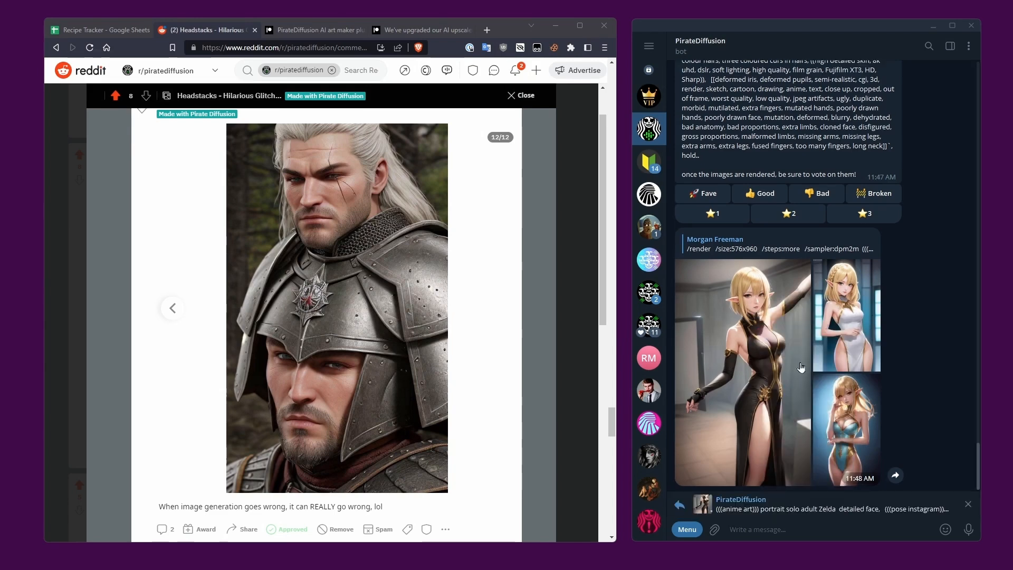
{"action": "type", "text": "/facelift"}
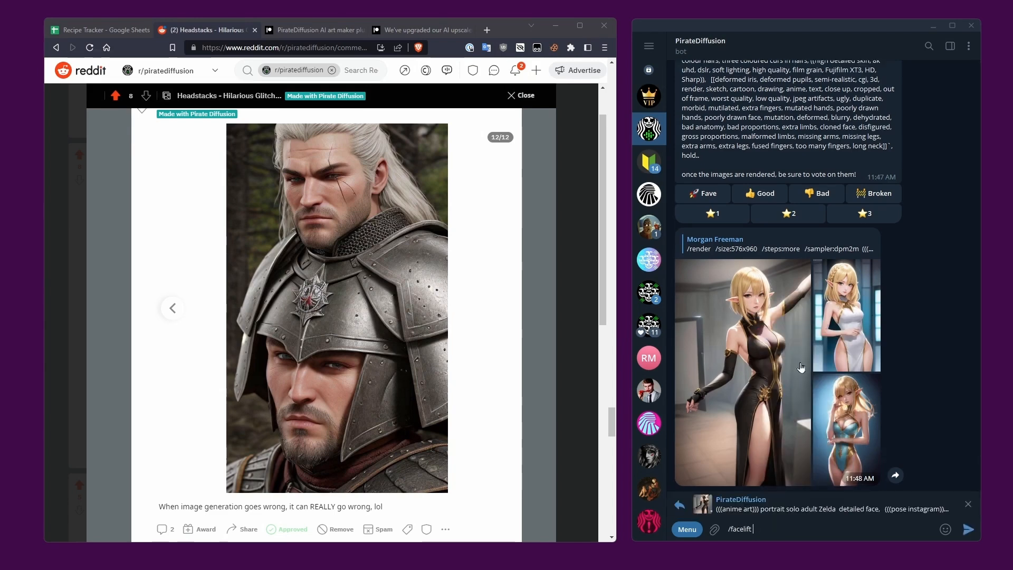
{"action": "type", "text": "/anime"}
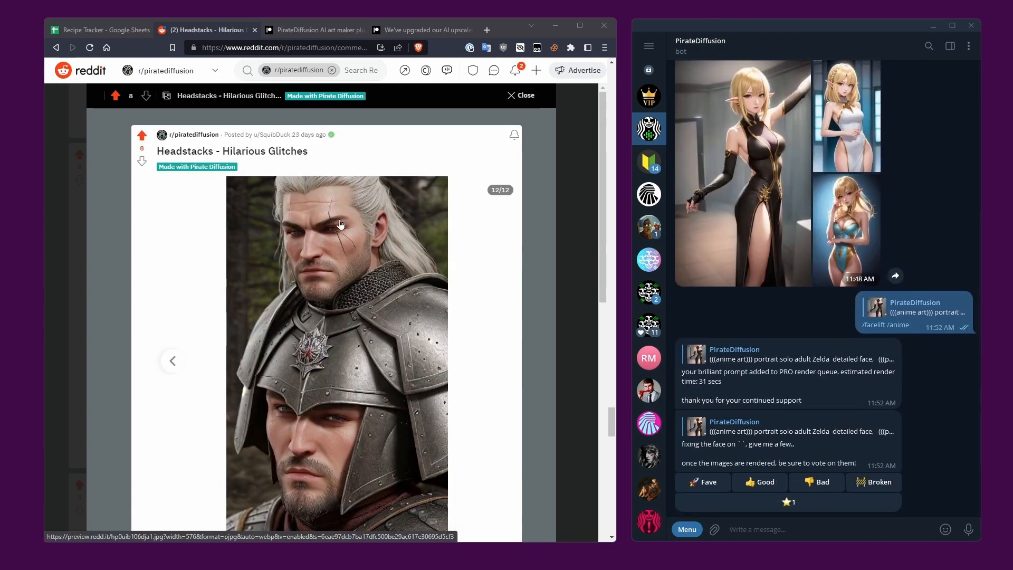
{"action": "mouse_move", "coordinate": [336, 159]}
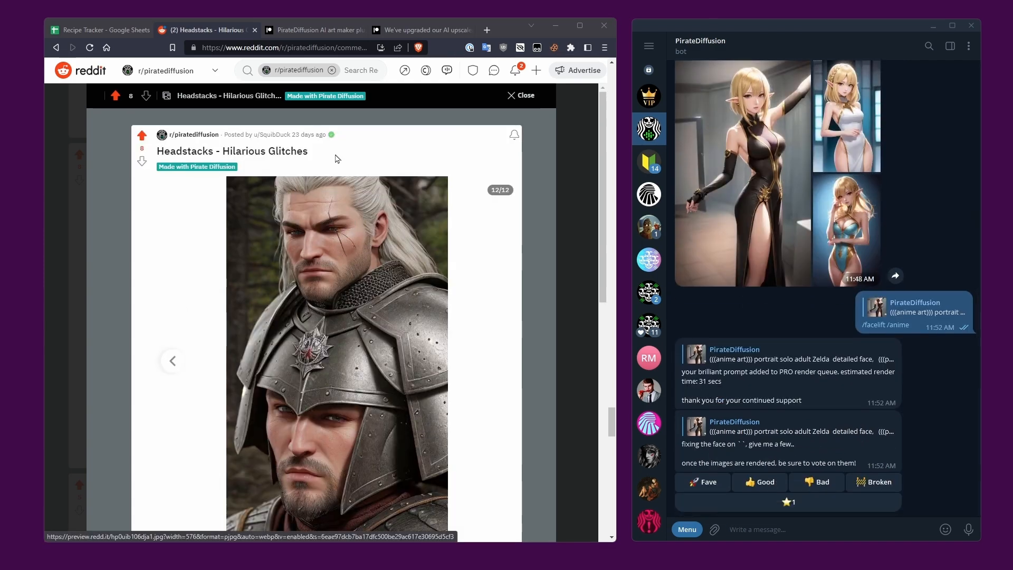
{"action": "scroll", "scroll_direction": "down", "scroll_amount": 3}
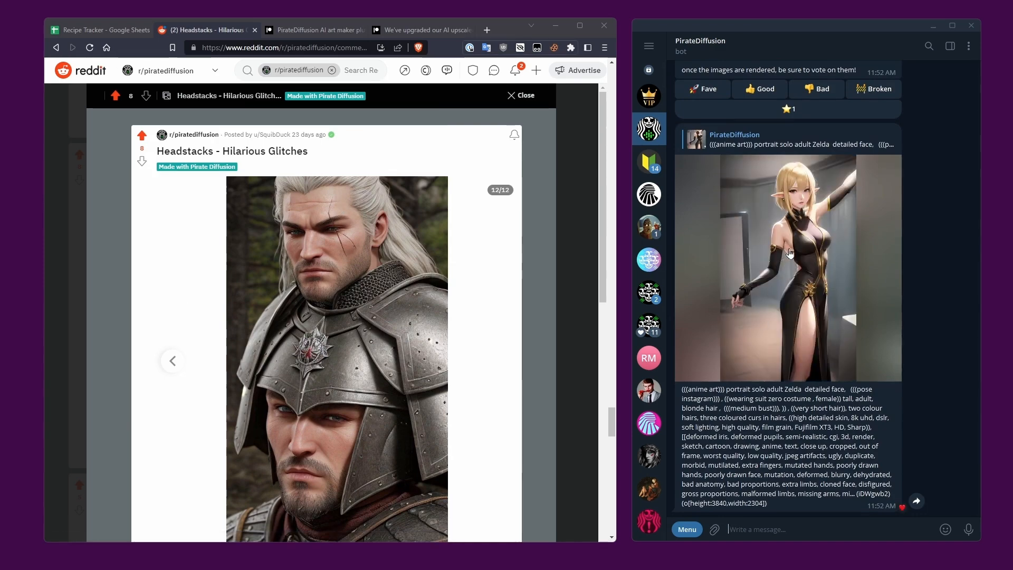
{"action": "left_click", "coordinate": [787, 265]}
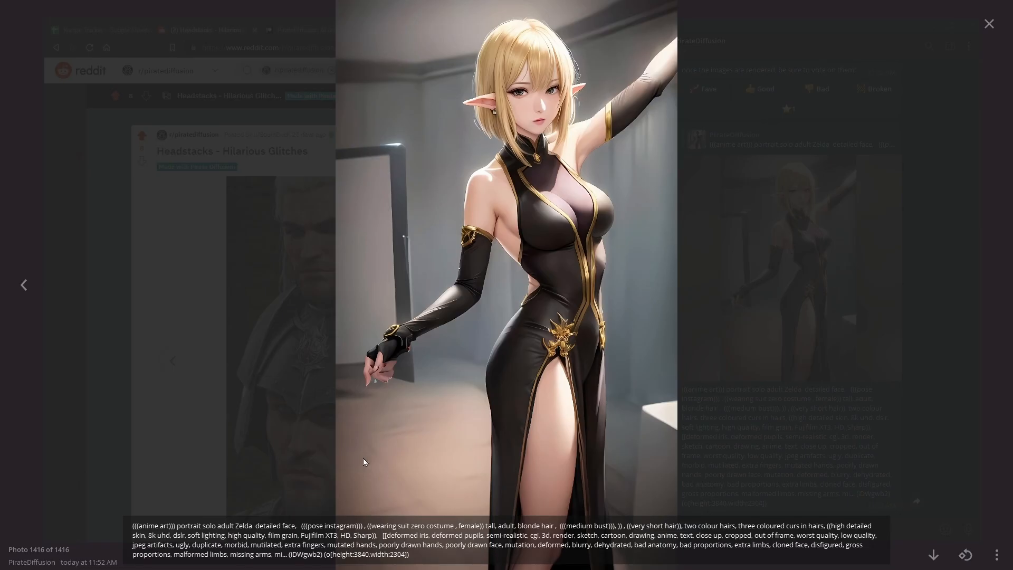
{"action": "mouse_move", "coordinate": [356, 560]}
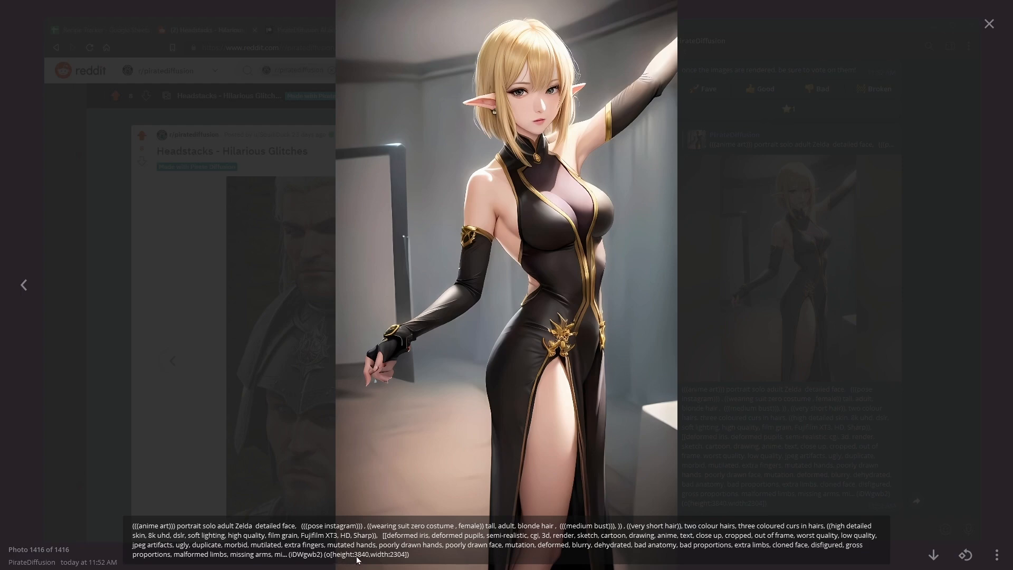
{"action": "mouse_move", "coordinate": [370, 560]}
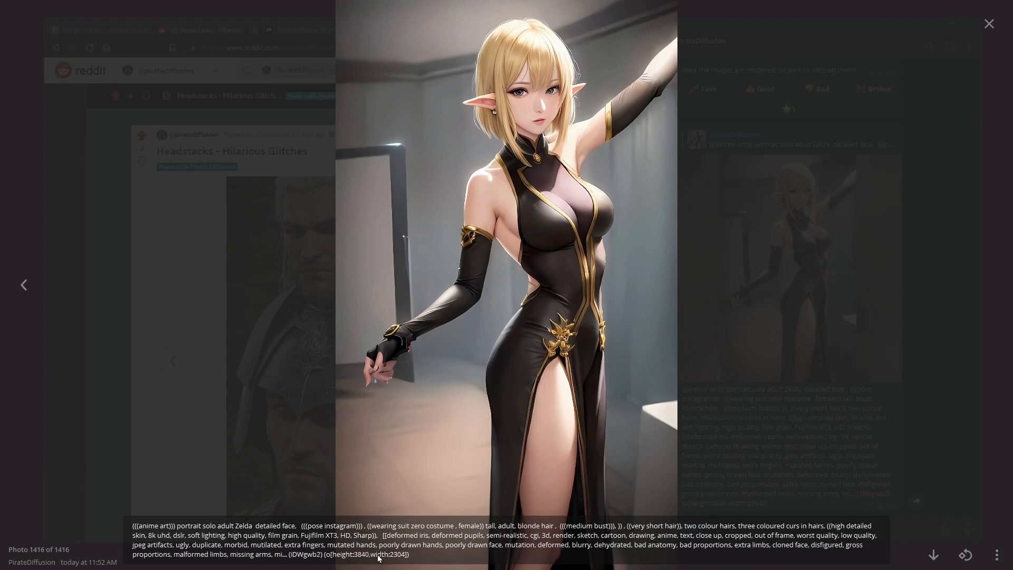
{"action": "mouse_move", "coordinate": [379, 559]}
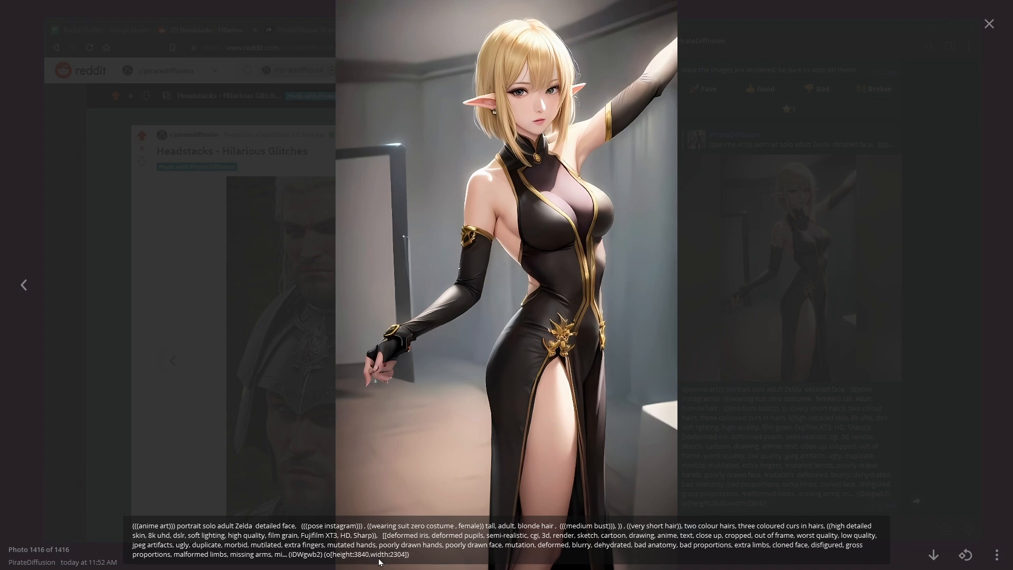
{"action": "mouse_move", "coordinate": [794, 306]}
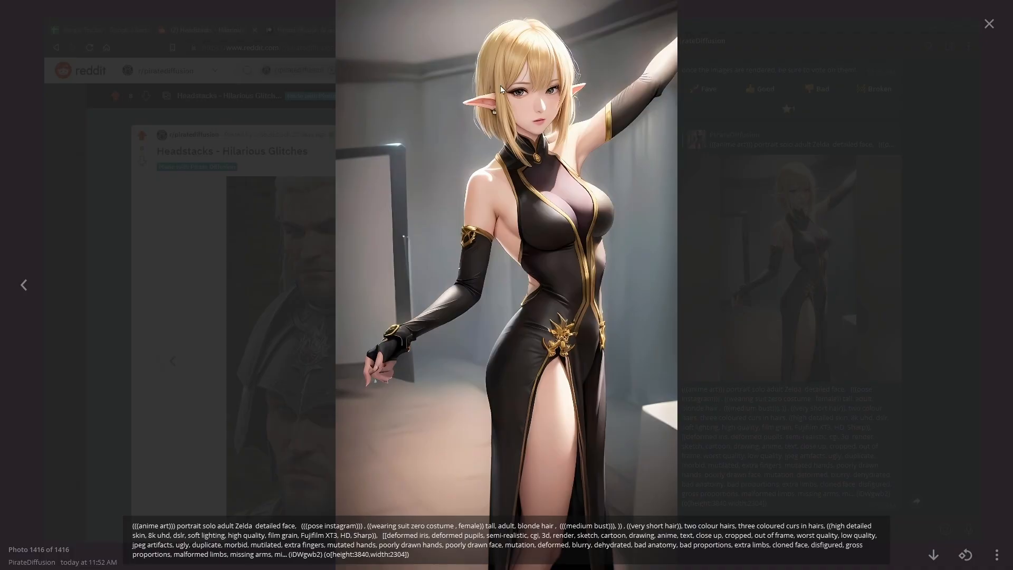
{"action": "mouse_move", "coordinate": [644, 424]}
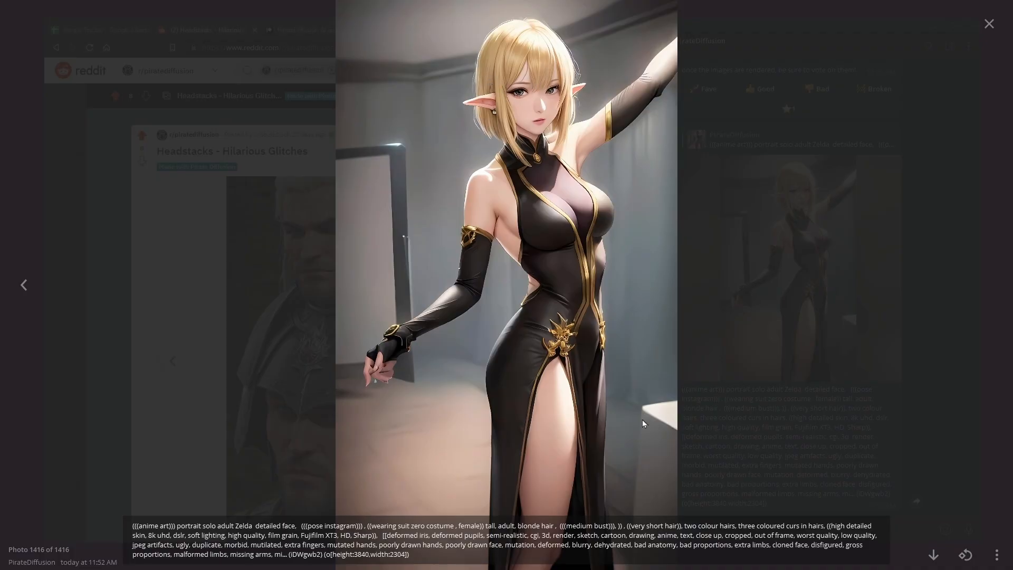
{"action": "left_click", "coordinate": [988, 23]}
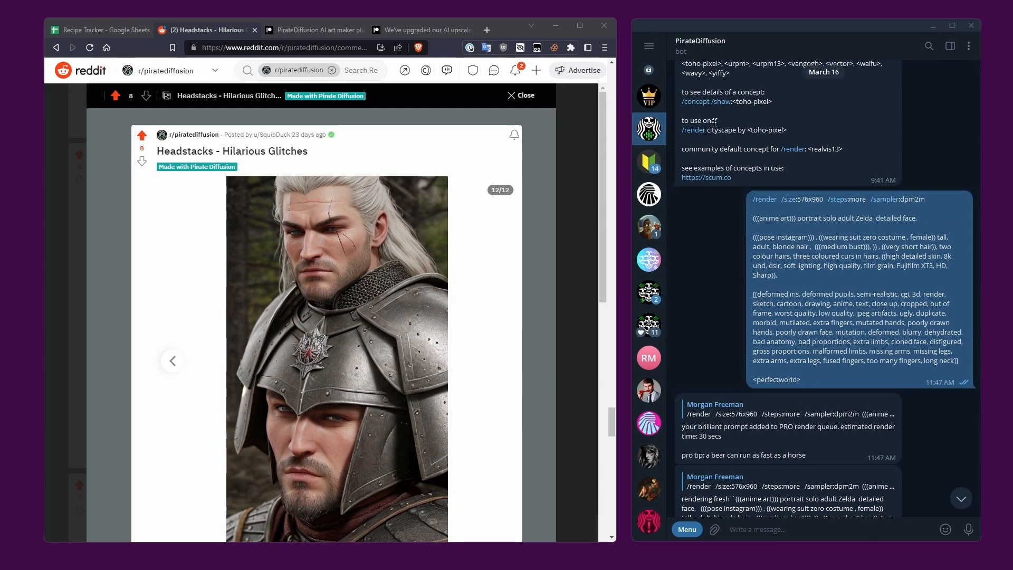
Switch to the Debug / Test Bot chat and follow its community website link.
{"action": "left_click", "coordinate": [649, 304]}
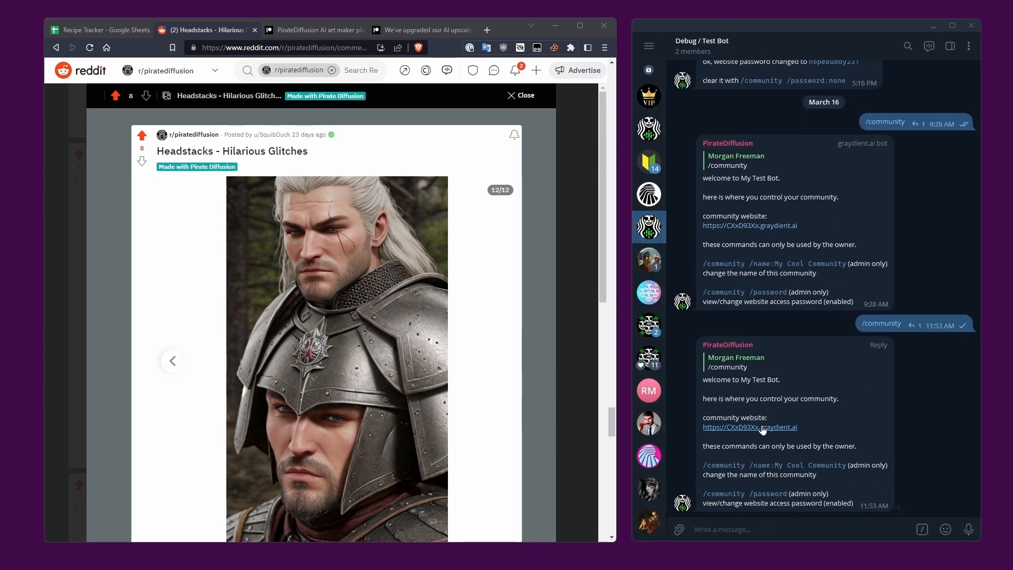
{"action": "left_click", "coordinate": [750, 428]}
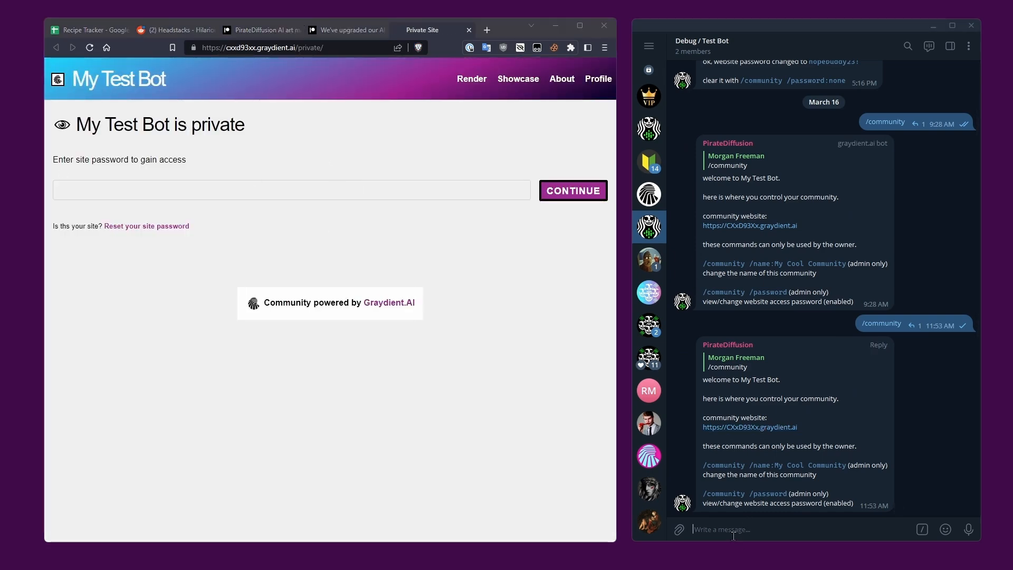
Send /community for the password, unlock My Test Bot, and enter prompt 'a smiling horse playing the violin'.
{"action": "type", "text": "/community"}
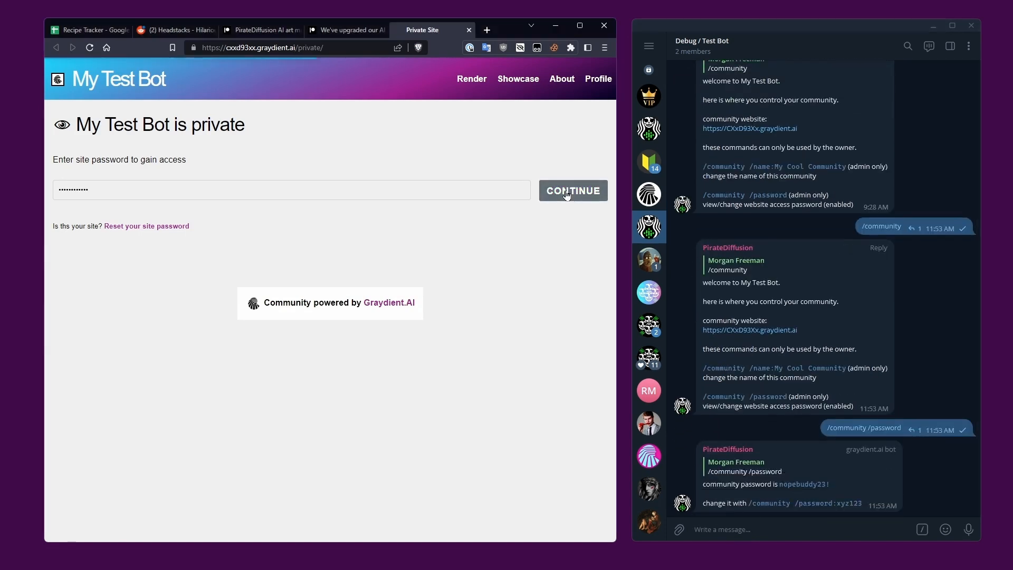
{"action": "left_click", "coordinate": [572, 190]}
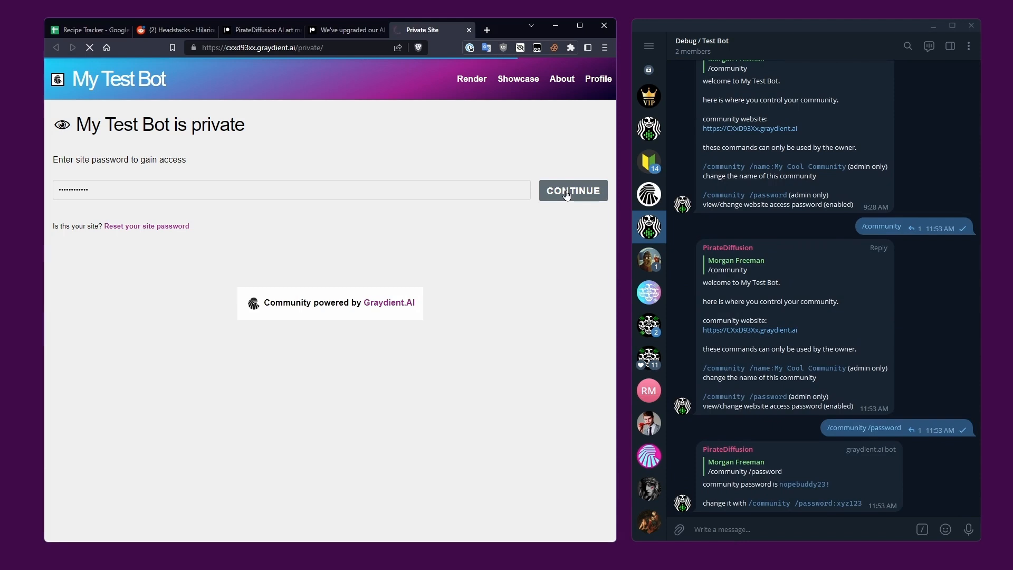
{"action": "left_click", "coordinate": [572, 189]}
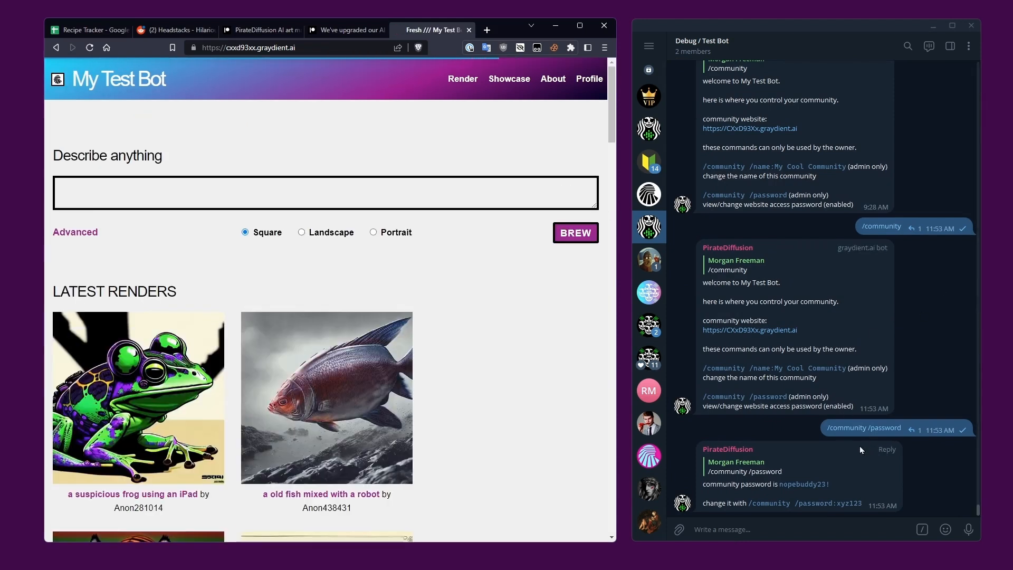
{"action": "type", "text": "a smiling horse playing the violin"}
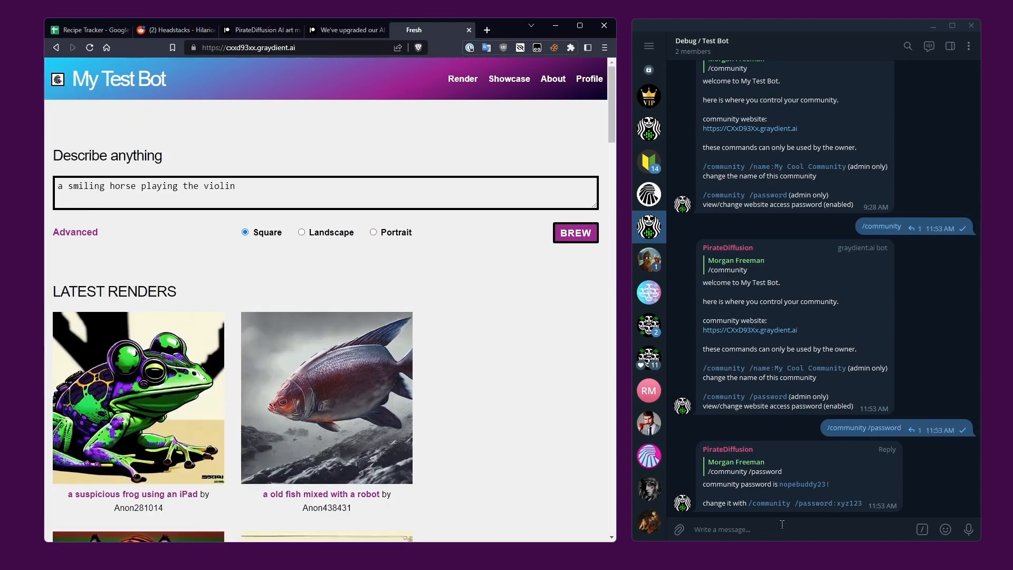
{"action": "mouse_move", "coordinate": [214, 407]}
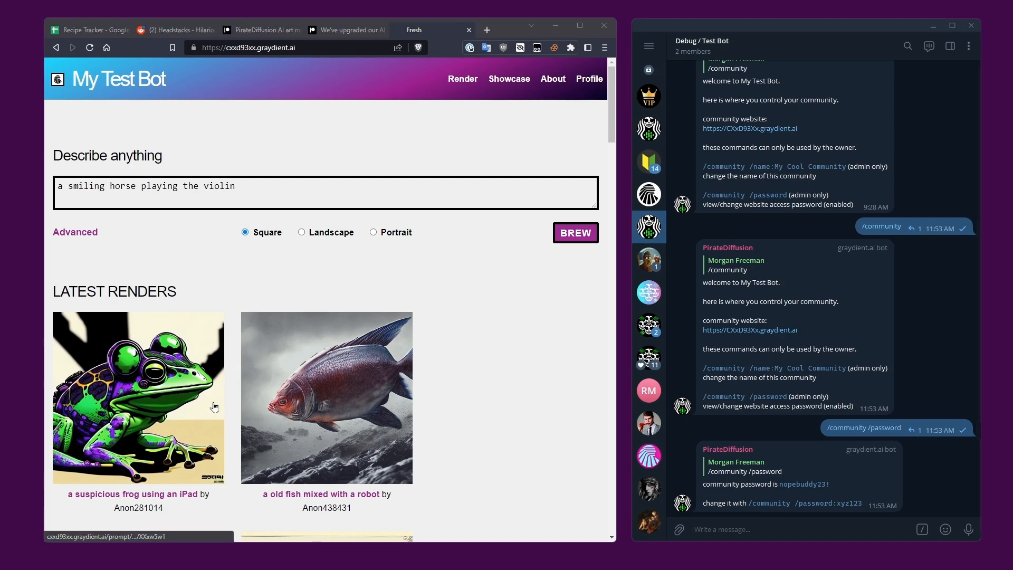
Apply FACELIFT to the fish-headed man image in the old fish mixed with a robot render.
{"action": "left_click", "coordinate": [326, 398]}
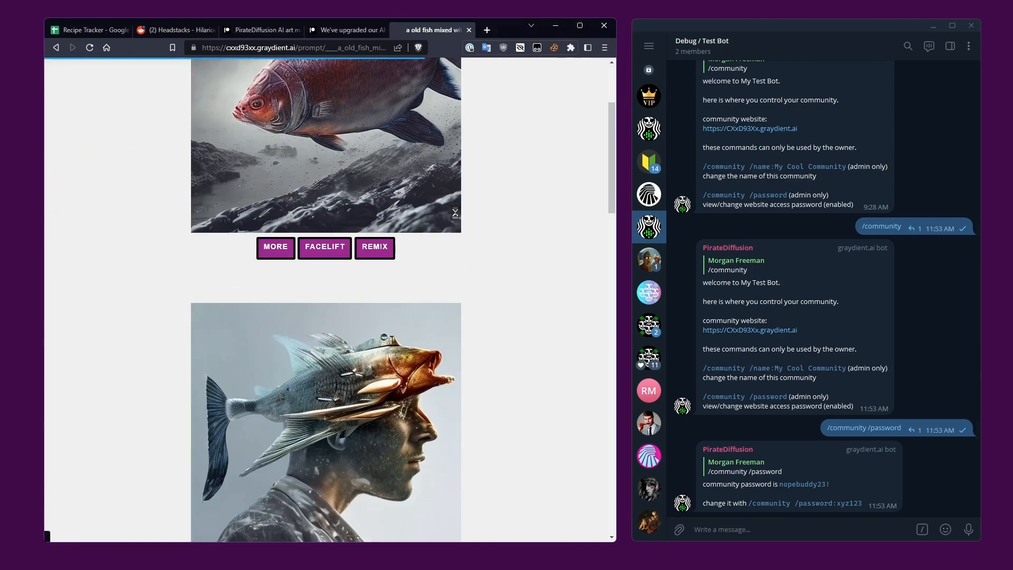
{"action": "scroll", "scroll_direction": "down", "scroll_amount": 3}
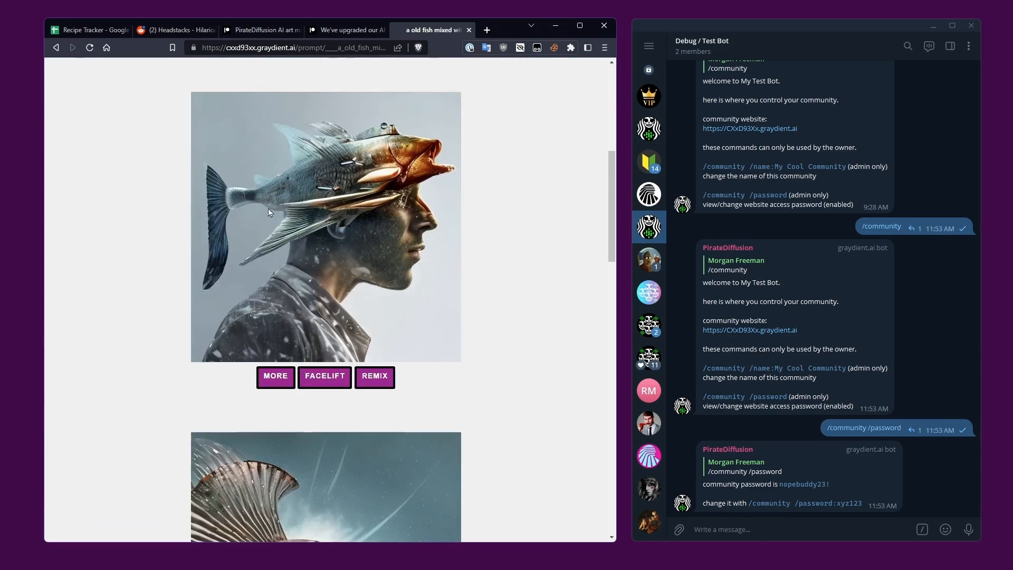
{"action": "mouse_move", "coordinate": [324, 375]}
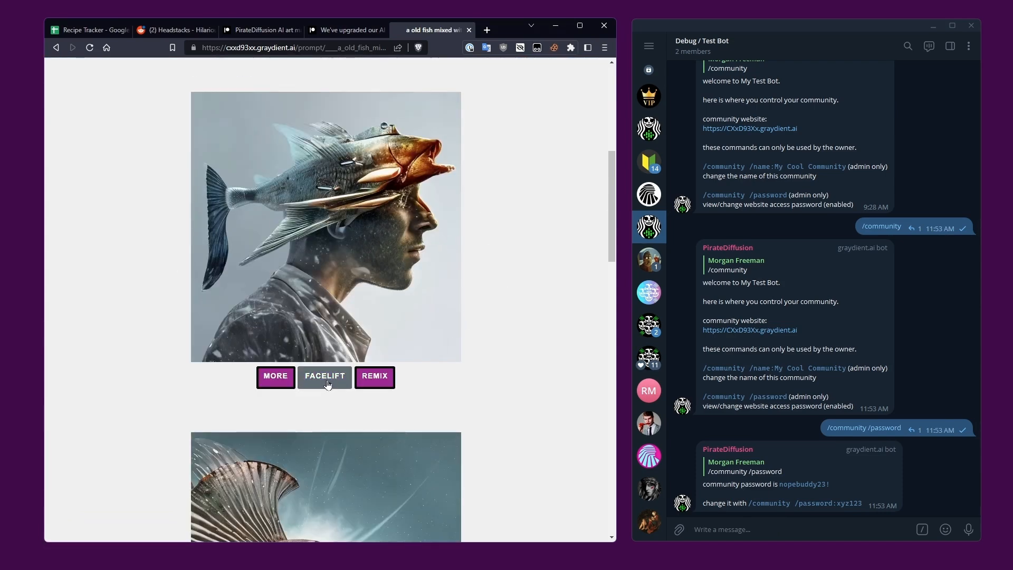
{"action": "left_click", "coordinate": [324, 377]}
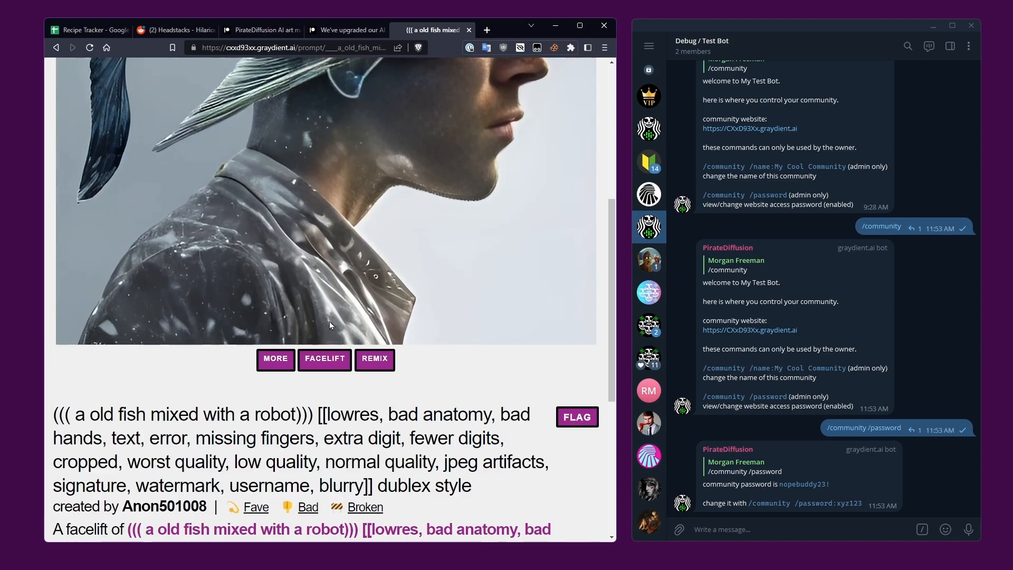
{"action": "mouse_move", "coordinate": [337, 380]}
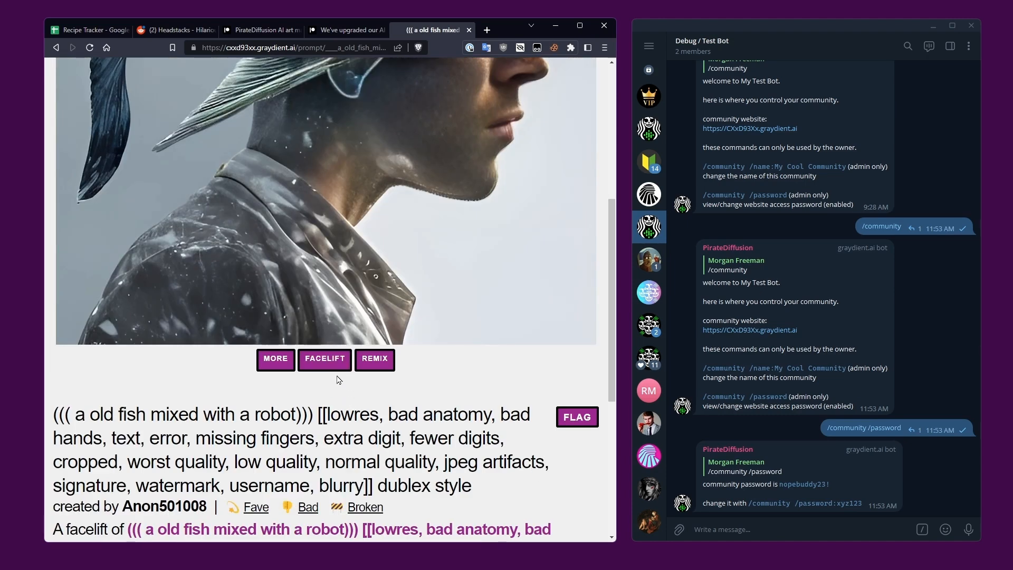
{"action": "scroll", "scroll_direction": "down", "scroll_amount": 3}
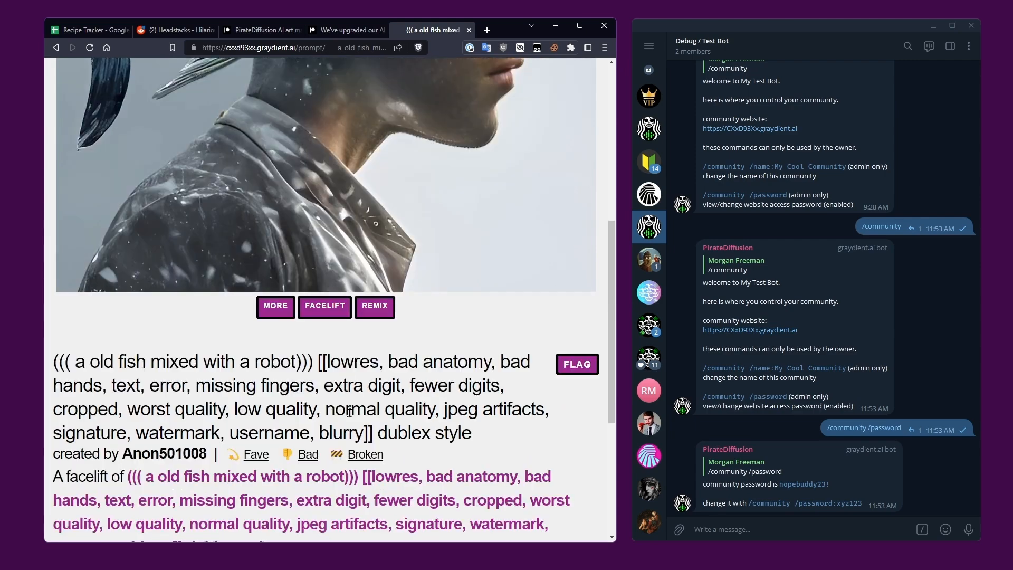
{"action": "scroll", "scroll_direction": "down", "scroll_amount": 3}
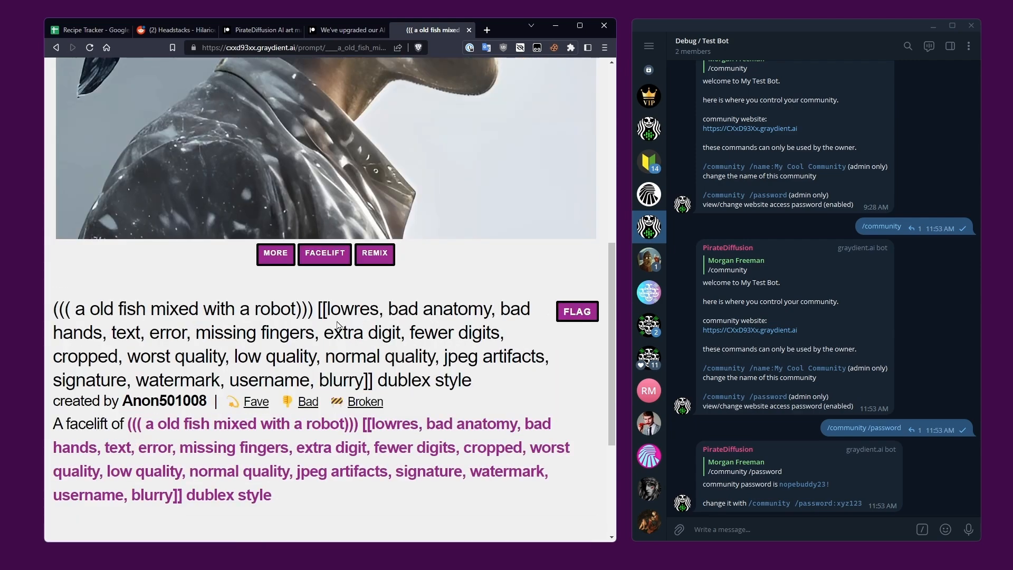
{"action": "mouse_move", "coordinate": [649, 161]}
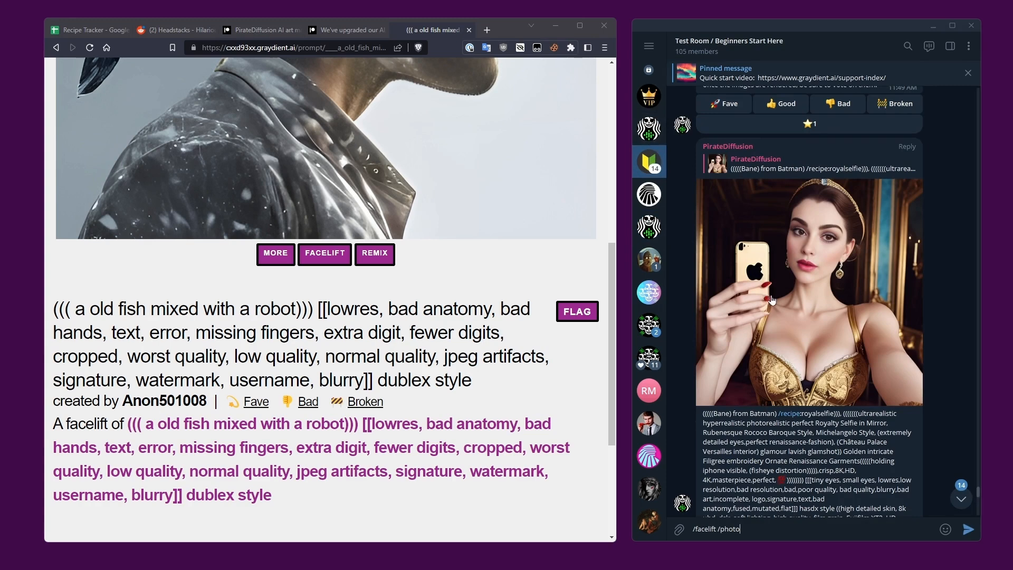
{"action": "mouse_move", "coordinate": [454, 407]}
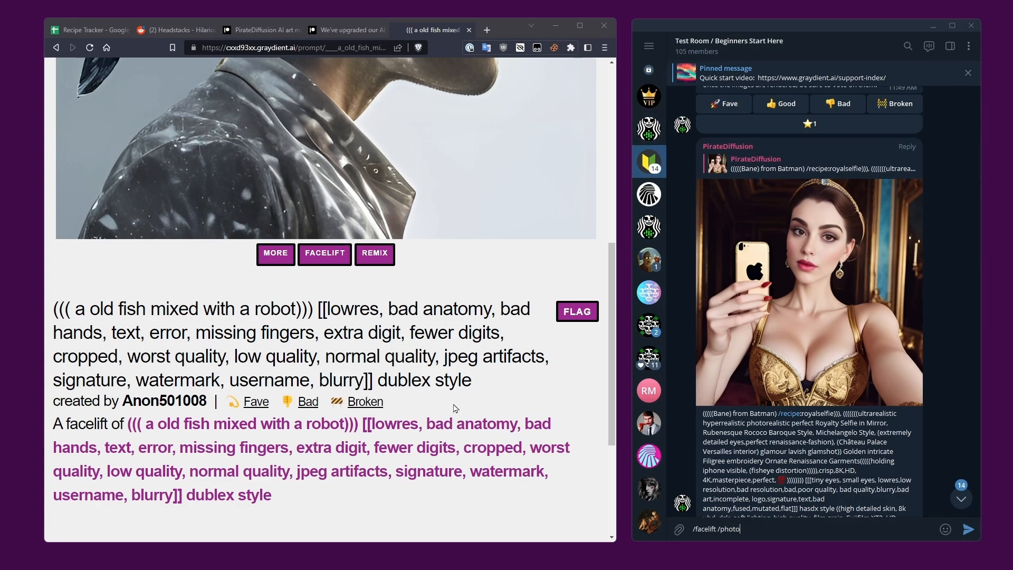